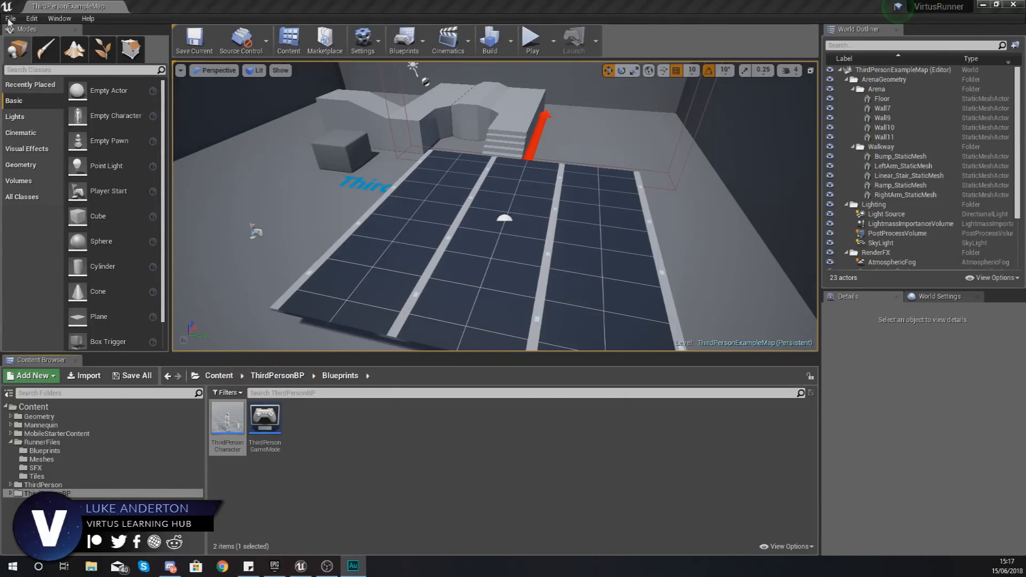
Step: Open the RunnerLevel map and start a Play In Editor test run
click(10, 18)
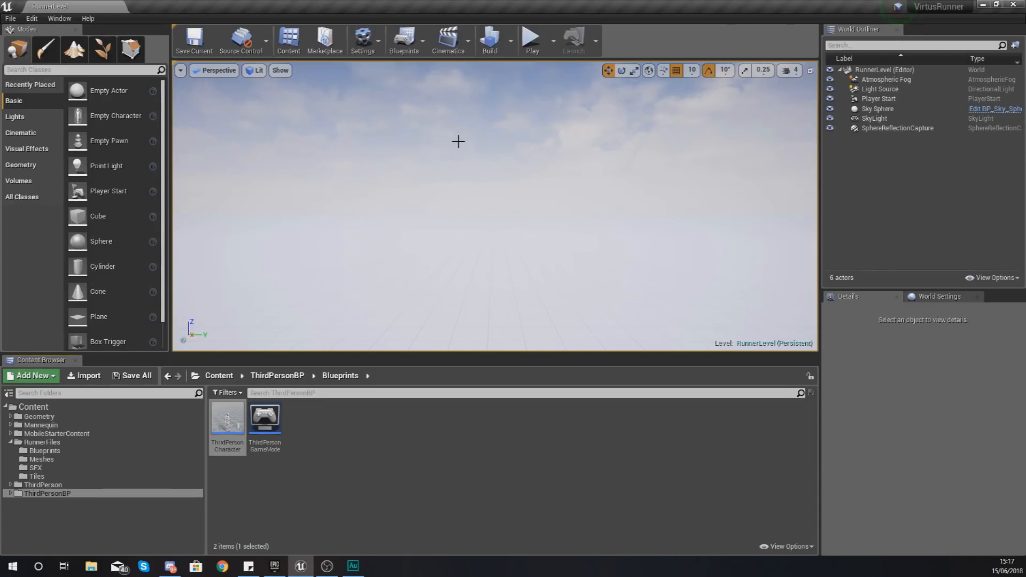
mouse_move(514, 69)
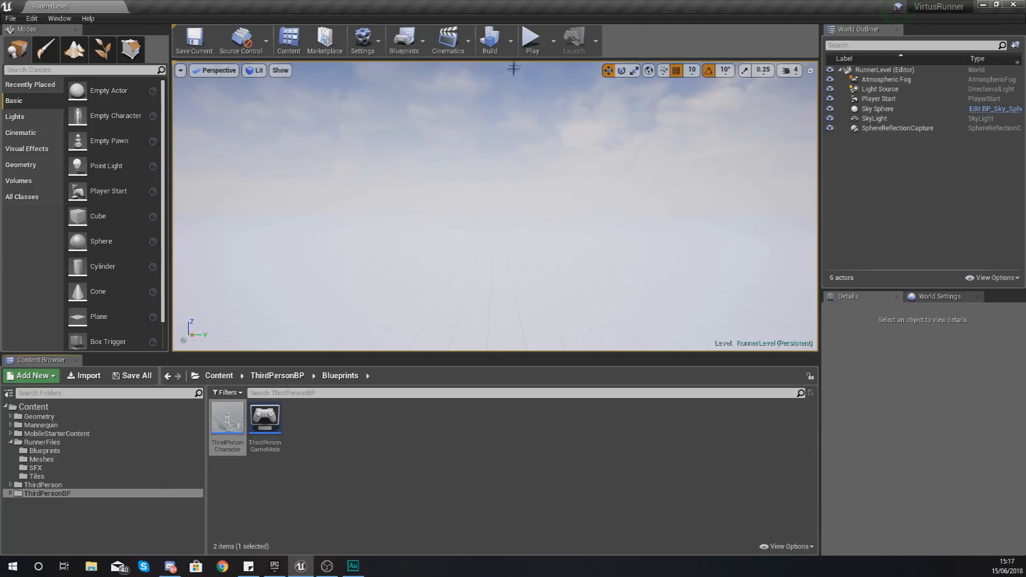
click(531, 36)
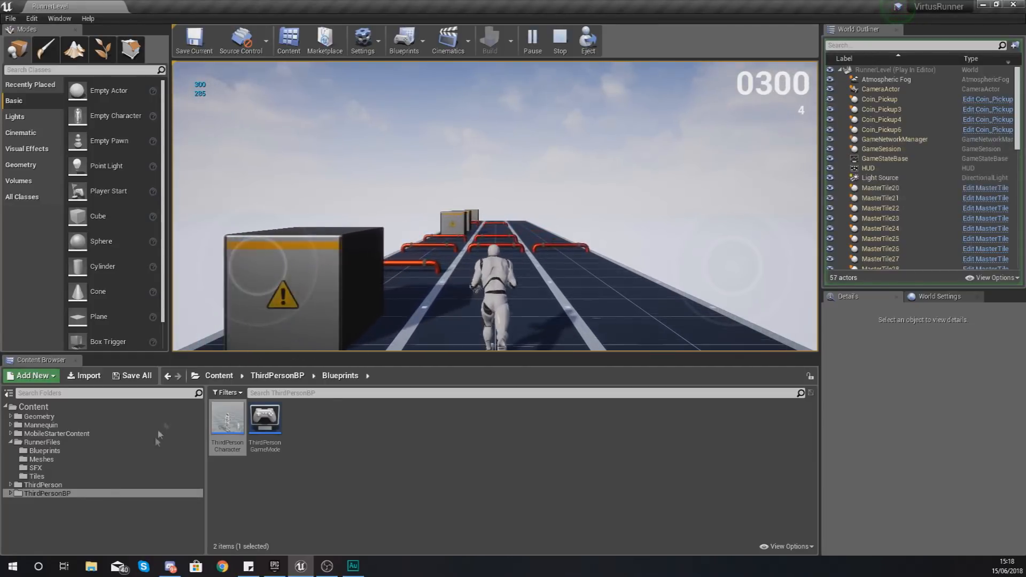
Step: Stop the play test and browse to the Mannequin > Character > Mesh assets
click(560, 39)
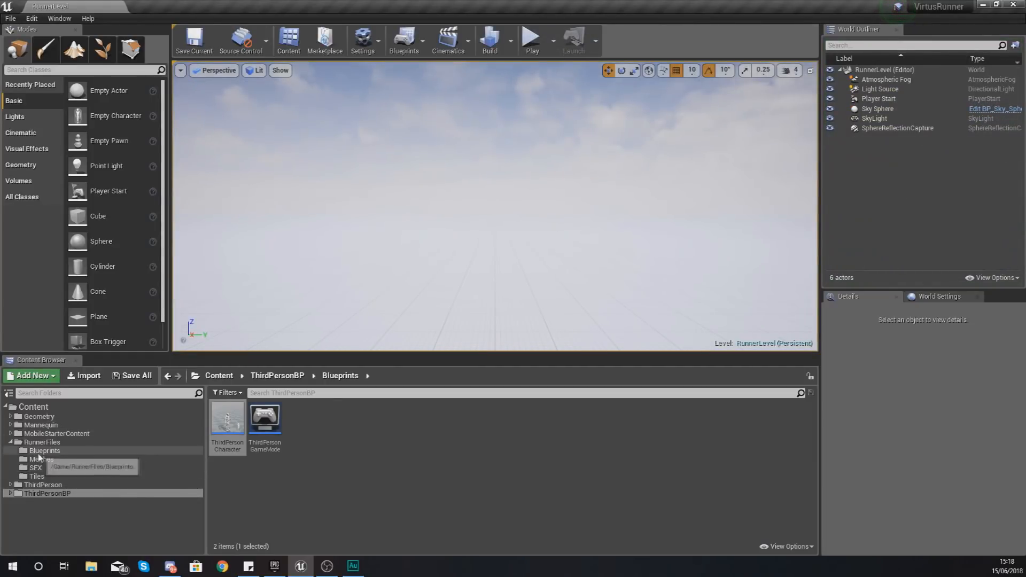
click(44, 484)
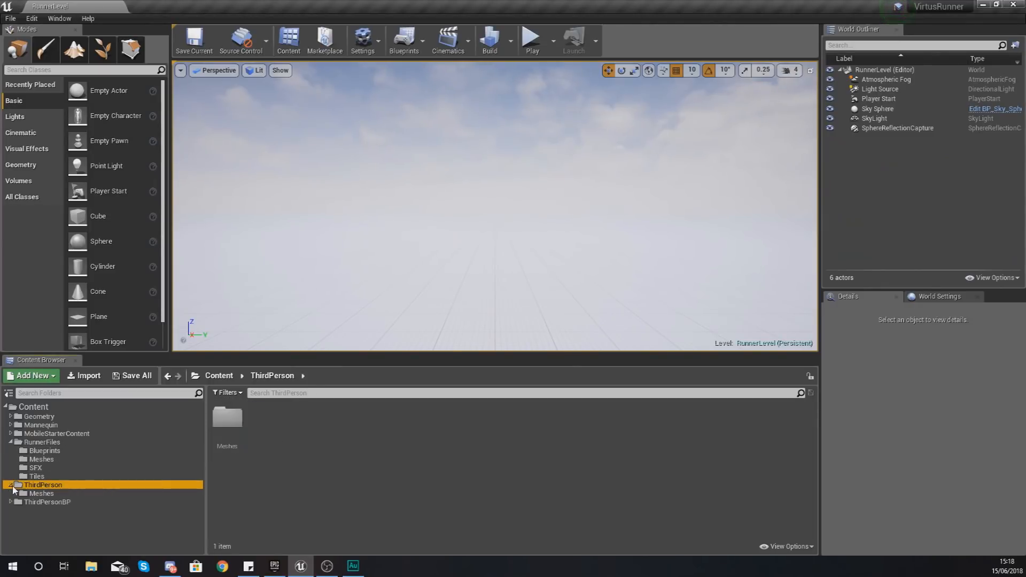
click(42, 493)
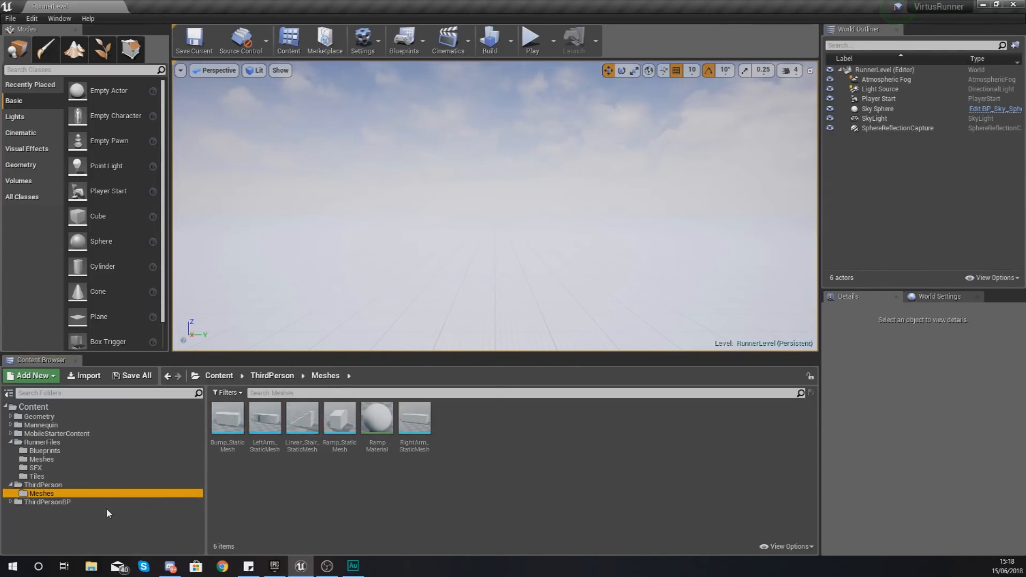
click(47, 501)
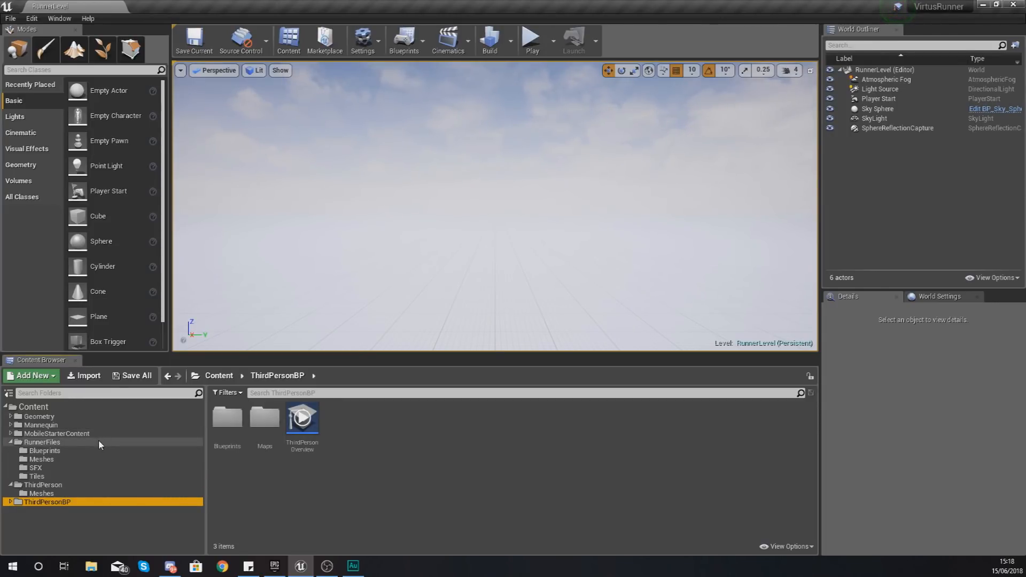
mouse_move(43, 471)
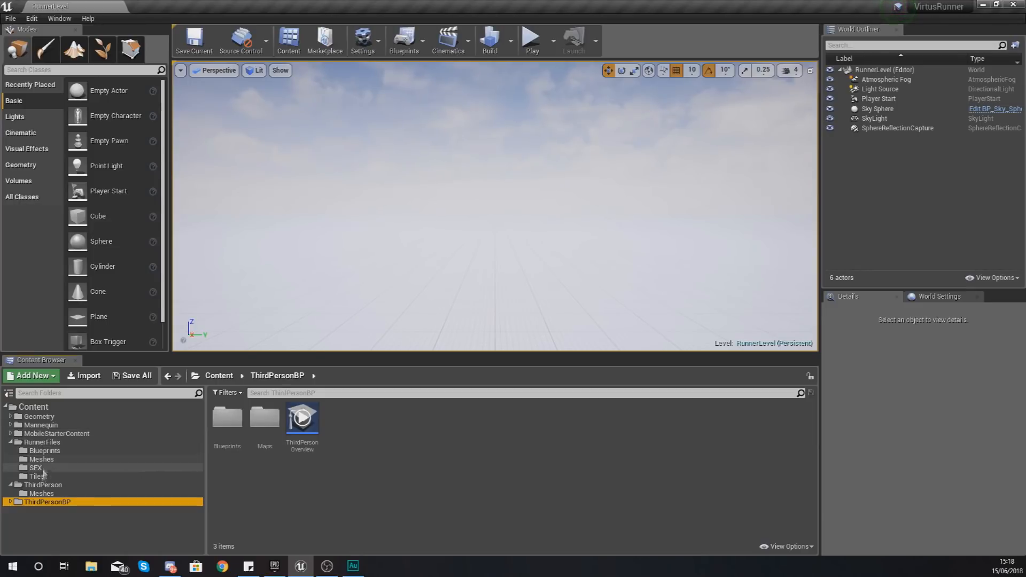
click(41, 425)
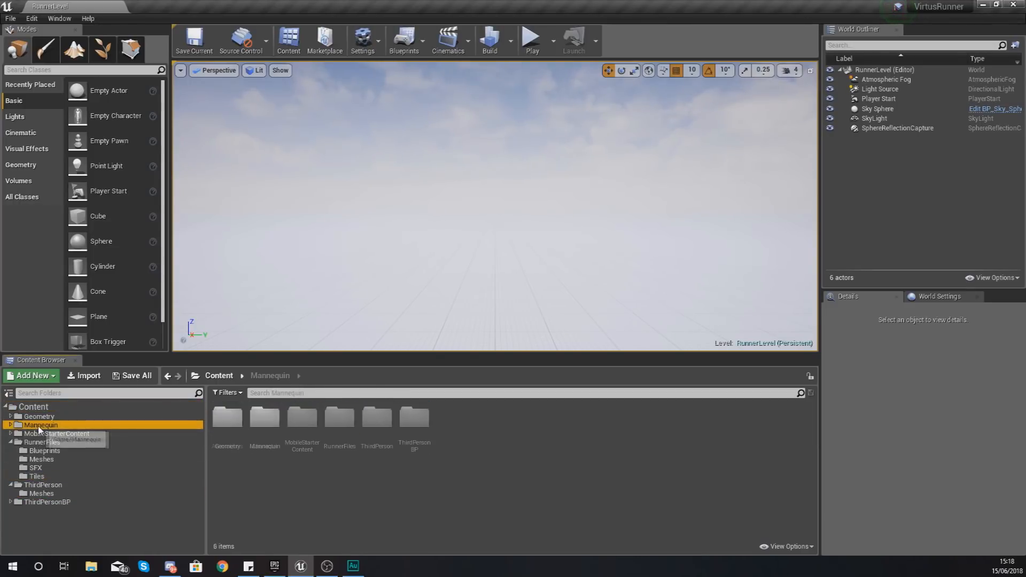
click(41, 425)
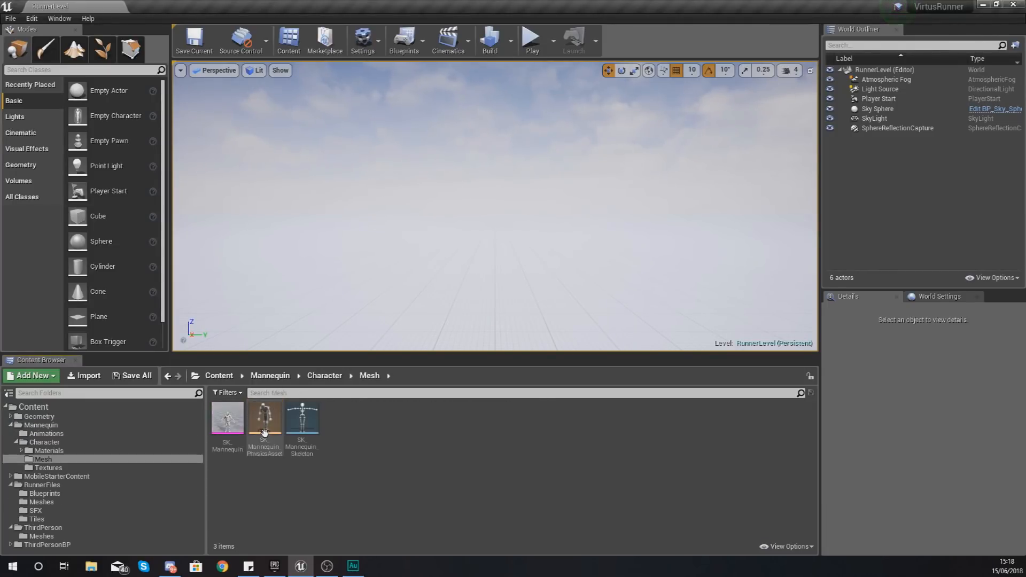
mouse_move(227, 419)
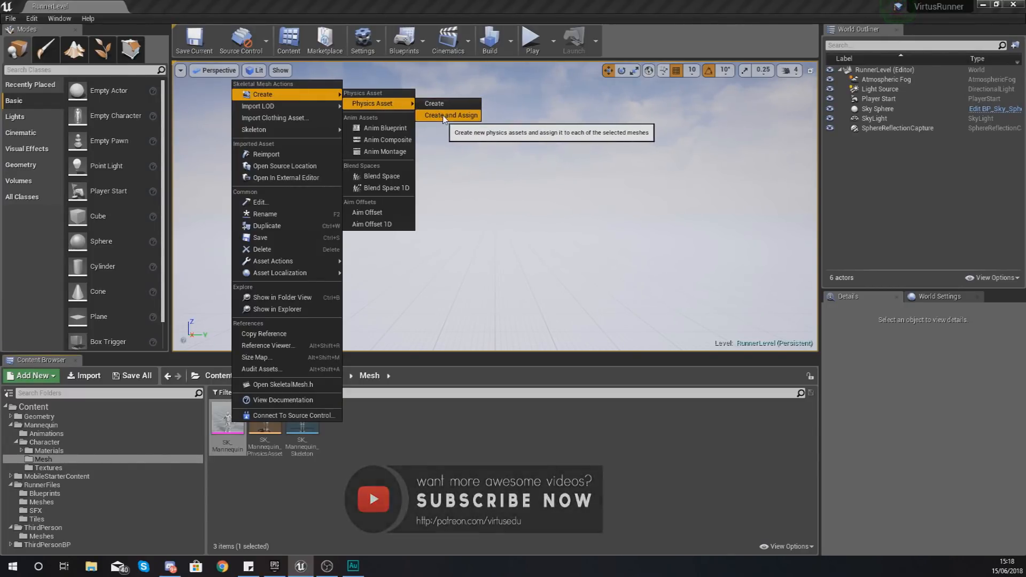
Step: Create and assign a physics asset for SK_Mannequin using the default settings
click(450, 116)
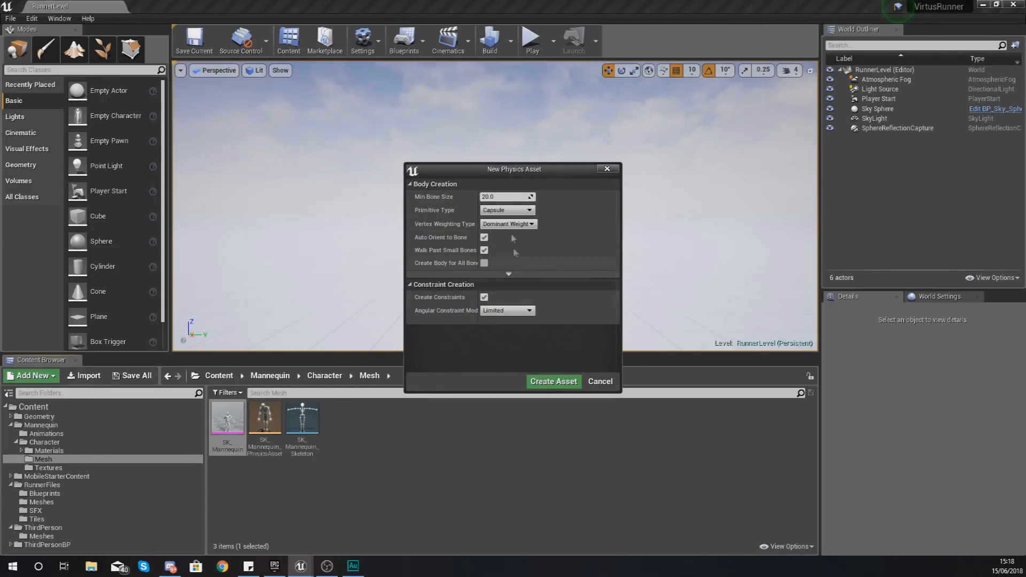
mouse_move(553, 381)
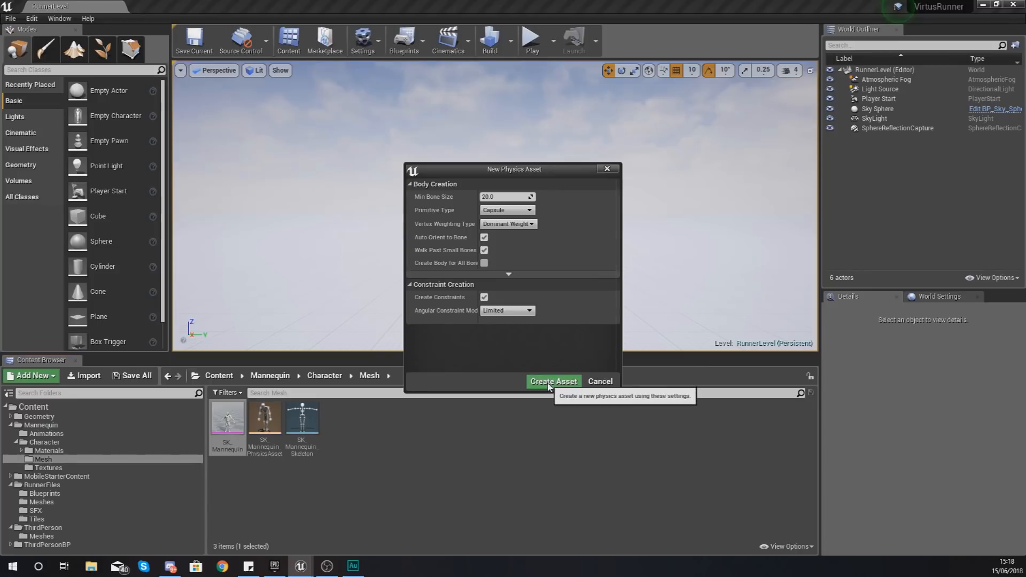
click(553, 382)
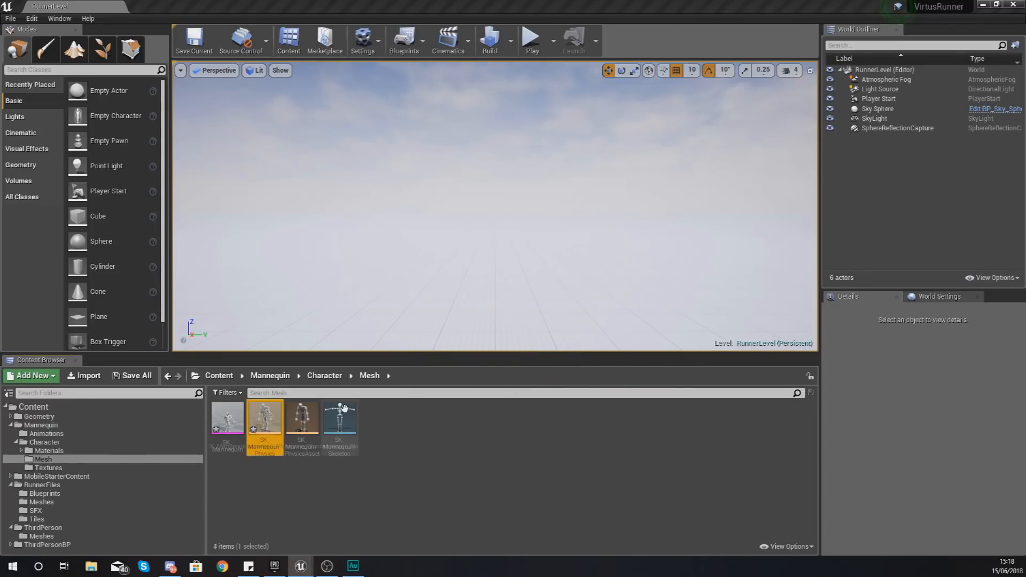
mouse_move(264, 419)
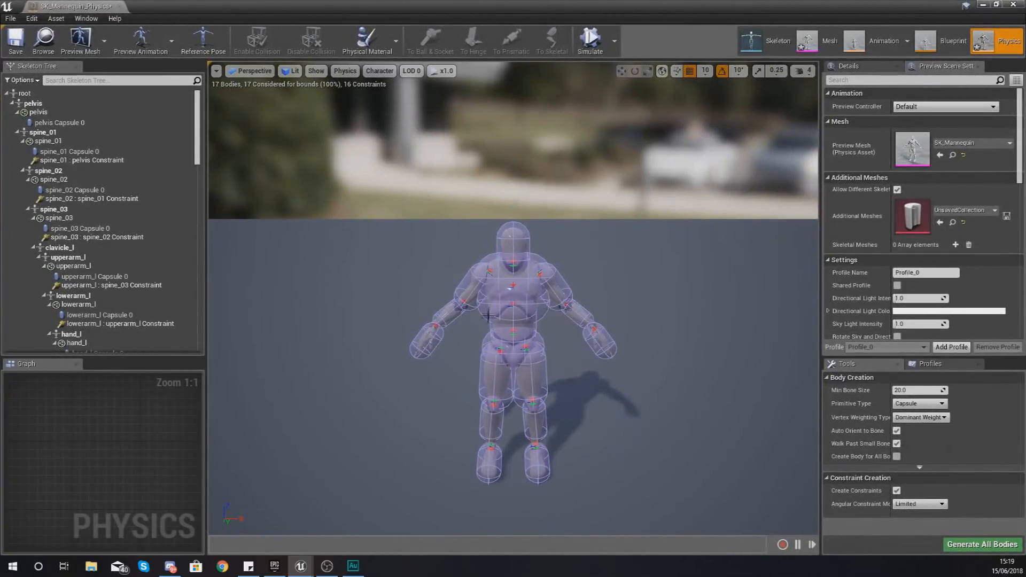
mouse_move(502, 334)
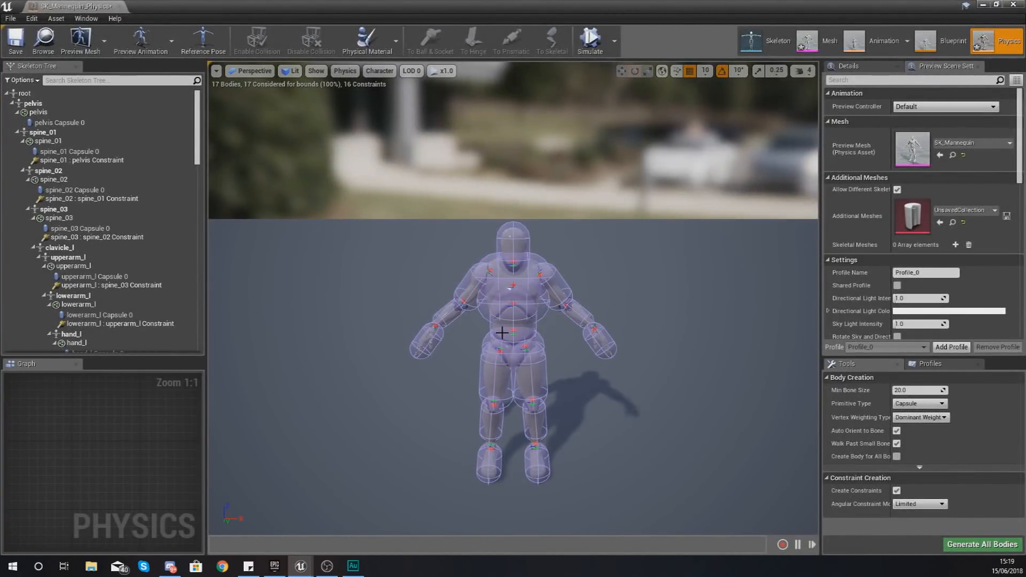
mouse_move(856, 523)
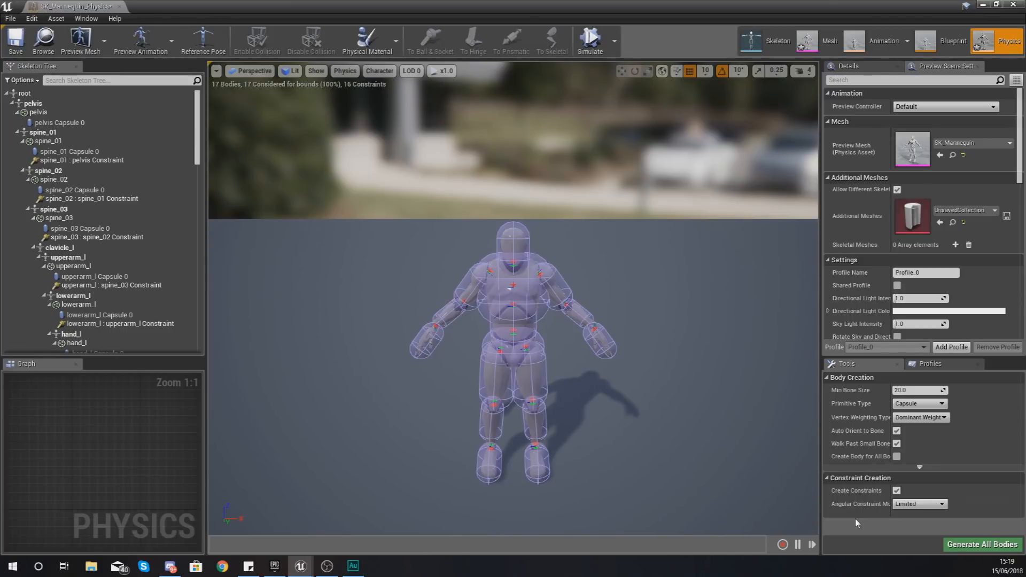
mouse_move(963, 550)
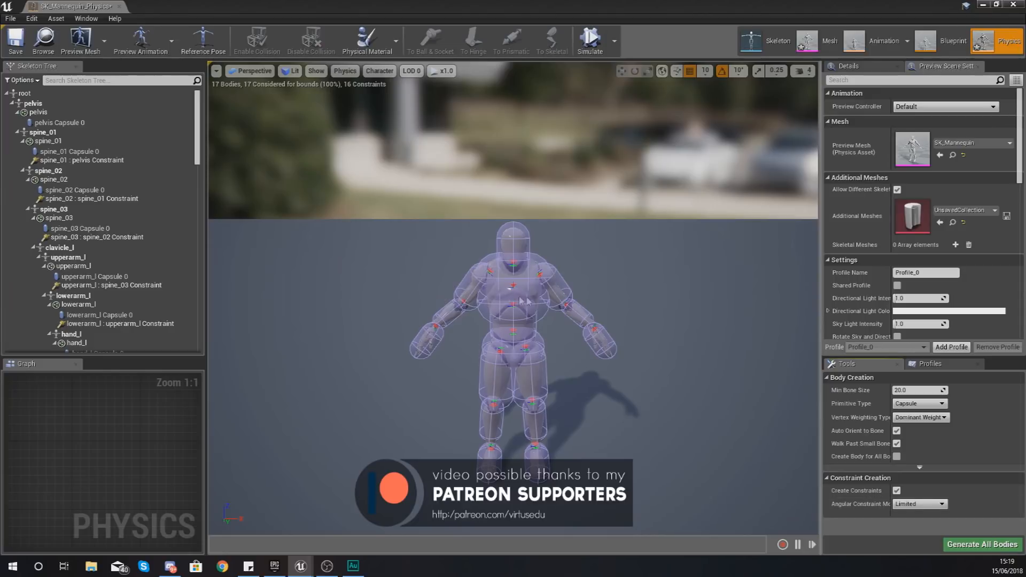
mouse_move(536, 167)
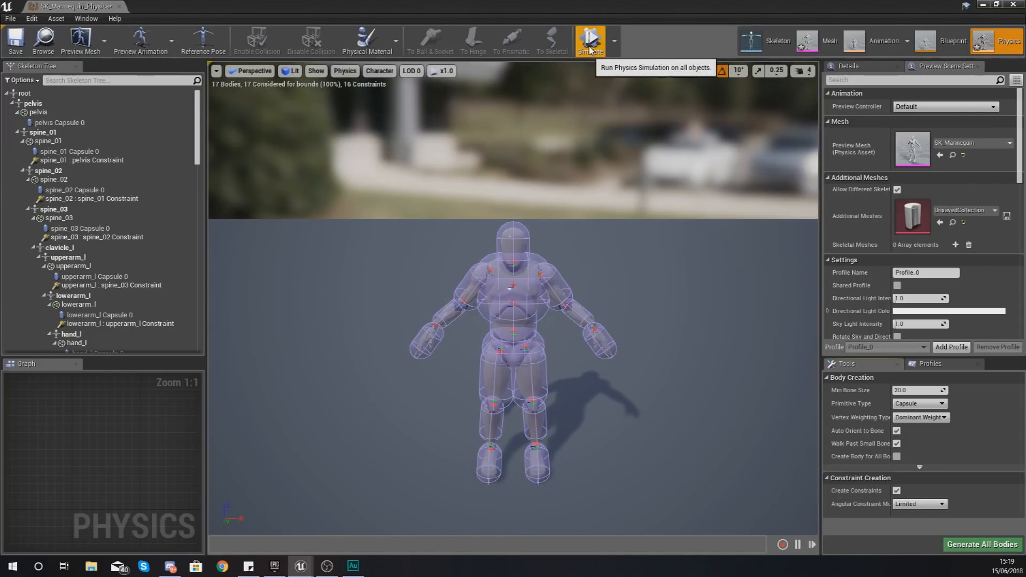
Step: Simulate the mannequin's 17-body physics asset to test the ragdoll
click(589, 41)
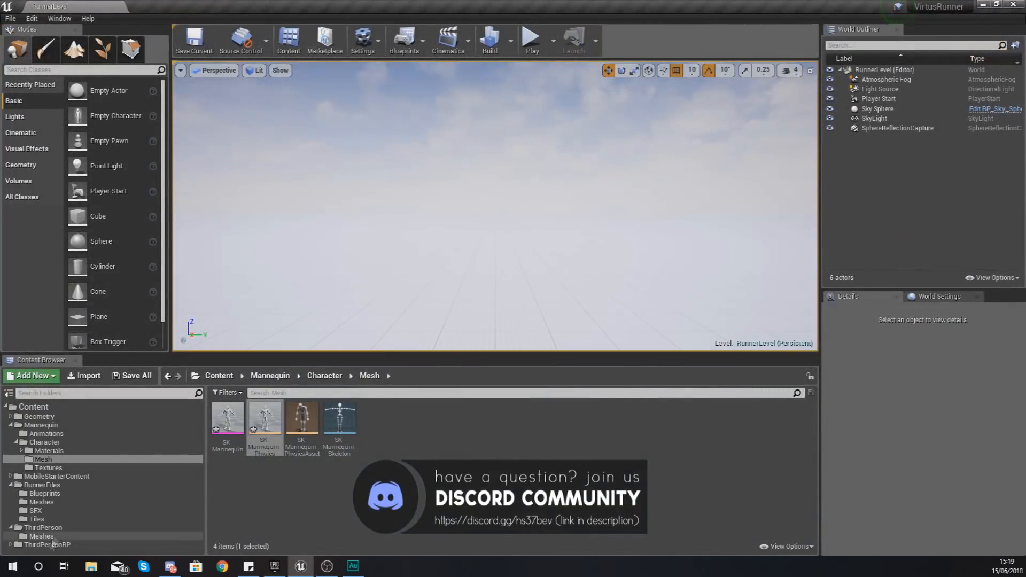
Step: Browse to ThirdPersonBP > Blueprints and open the ThirdPersonCharacter blueprint
click(43, 545)
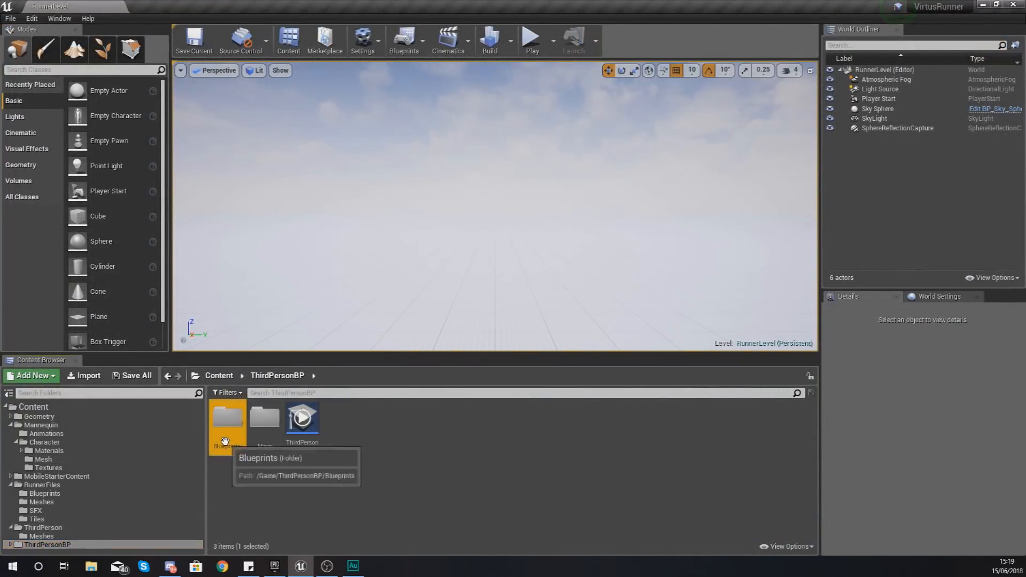
double_click(227, 421)
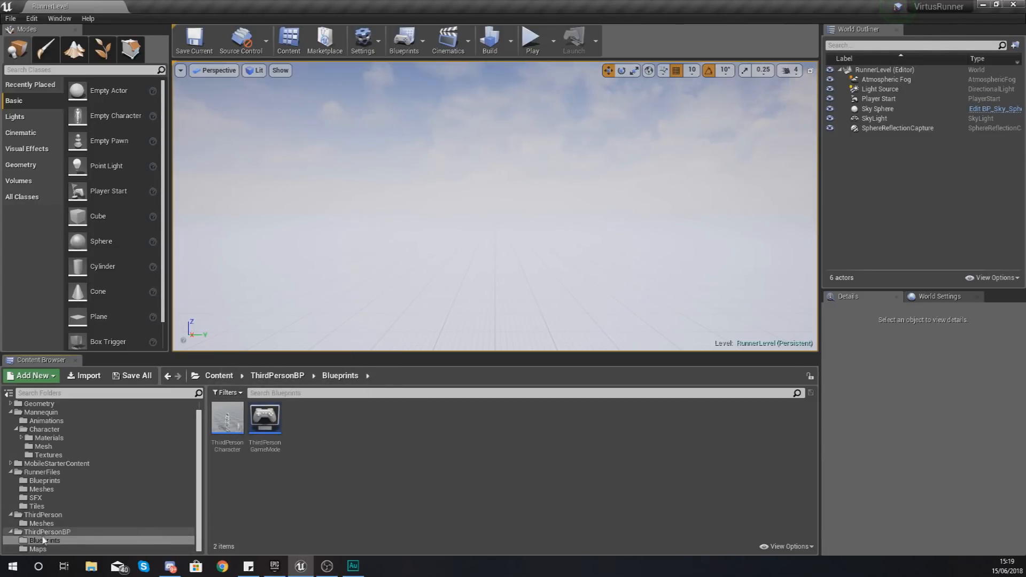
mouse_move(44, 540)
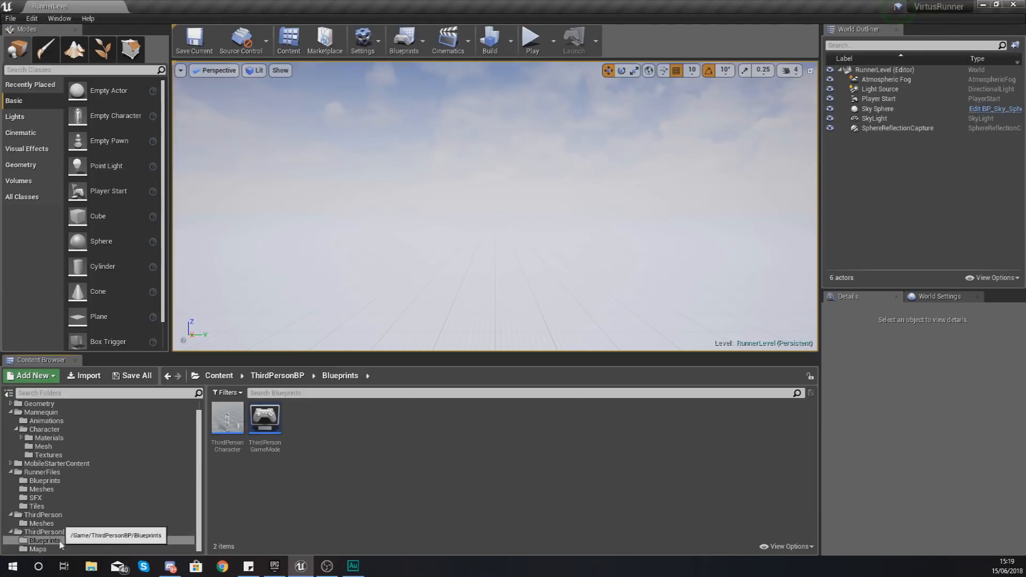
click(227, 420)
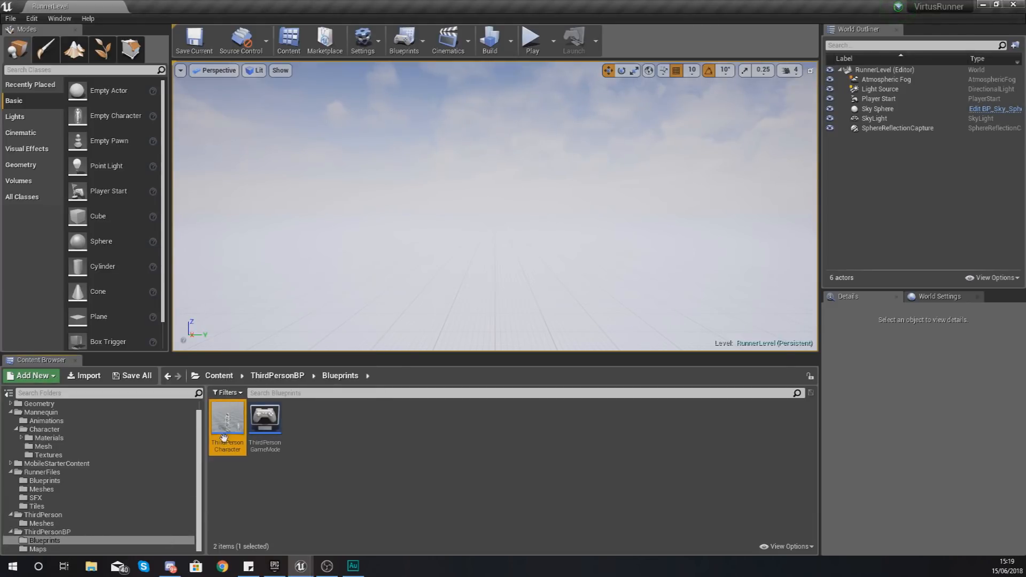
double_click(227, 422)
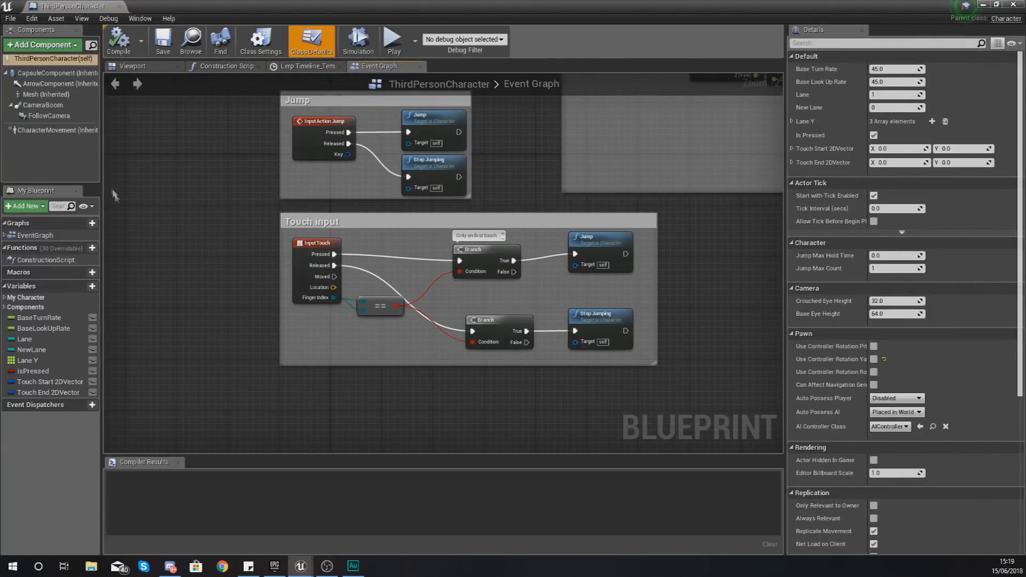
click(37, 94)
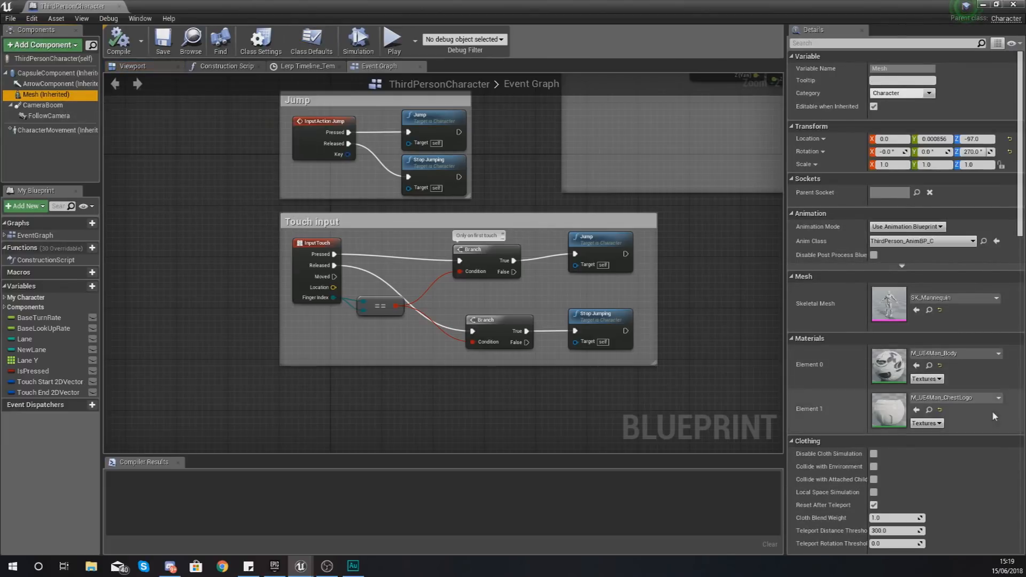
scroll(down, 3)
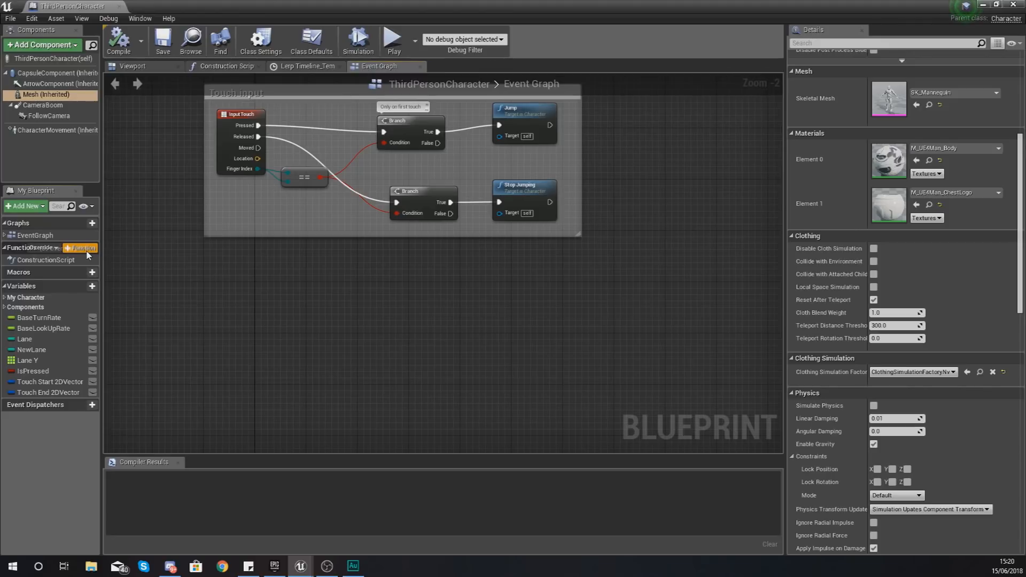
Step: Add a new function to ThirdPersonCharacter and name it Death Function
click(81, 248)
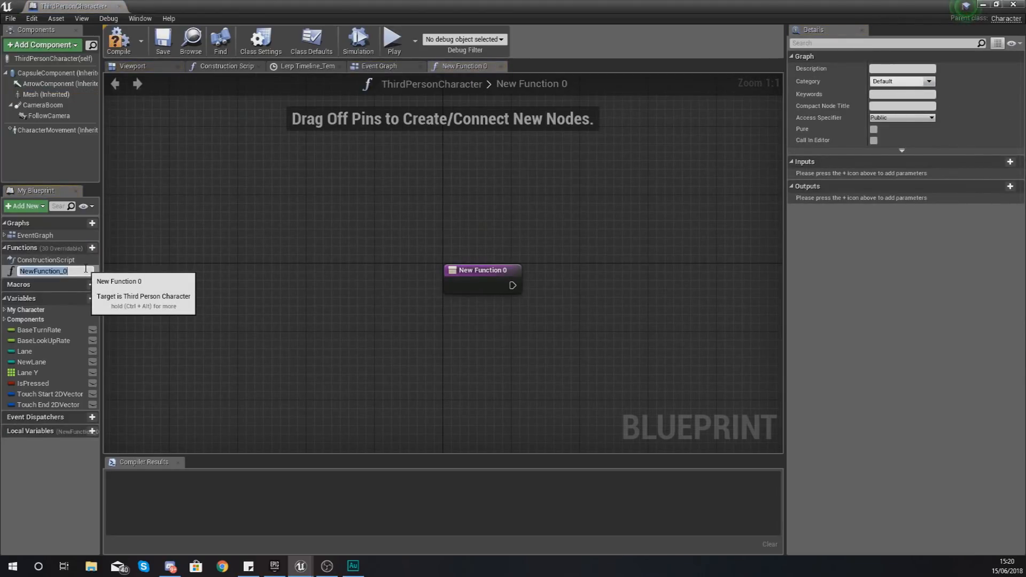
text(Death)
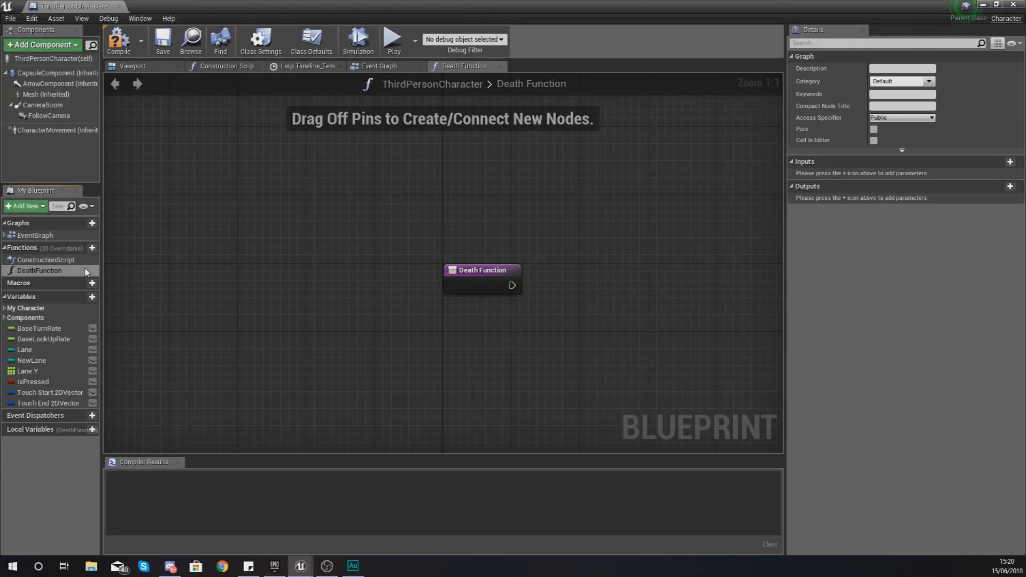
mouse_move(486, 269)
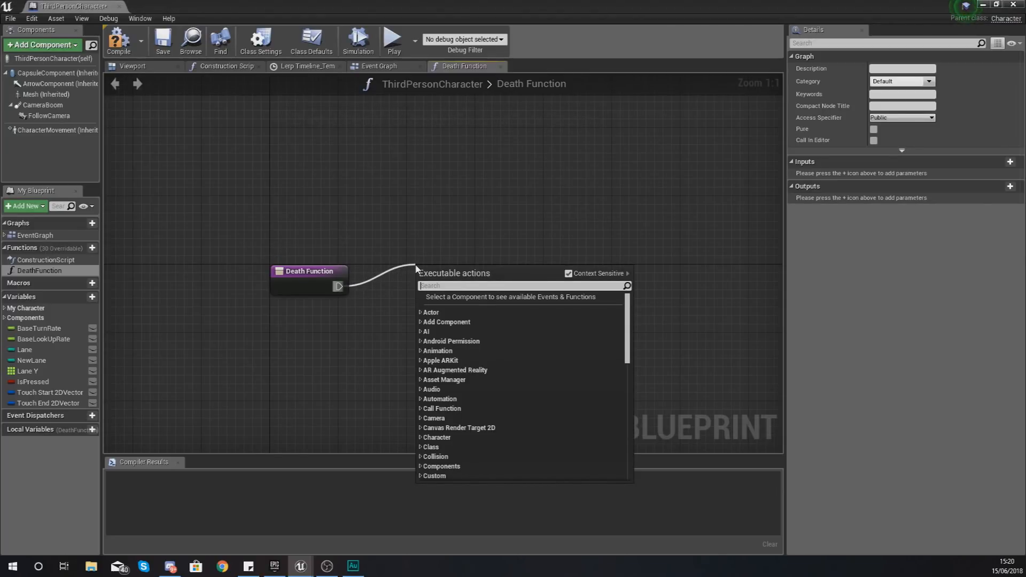
Step: Add a Set Simulate Physics node for the Mesh with Simulate ticked
text(dea)
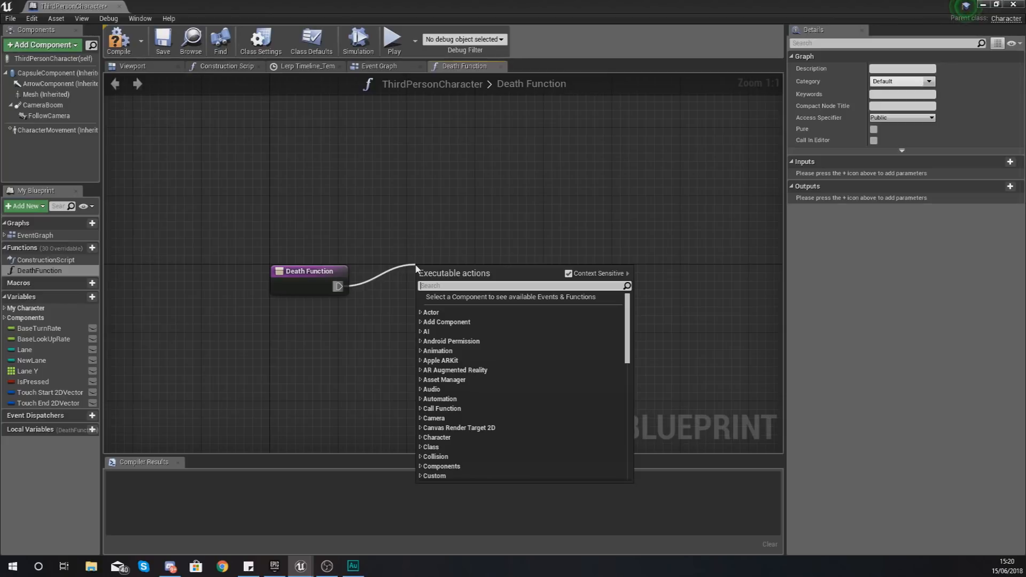
text(simulate)
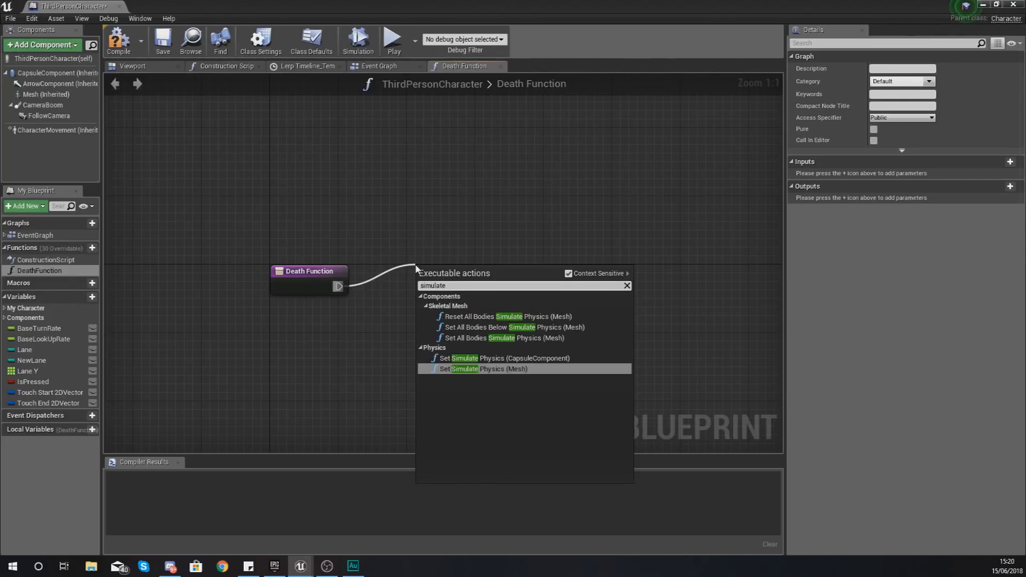
mouse_move(487, 369)
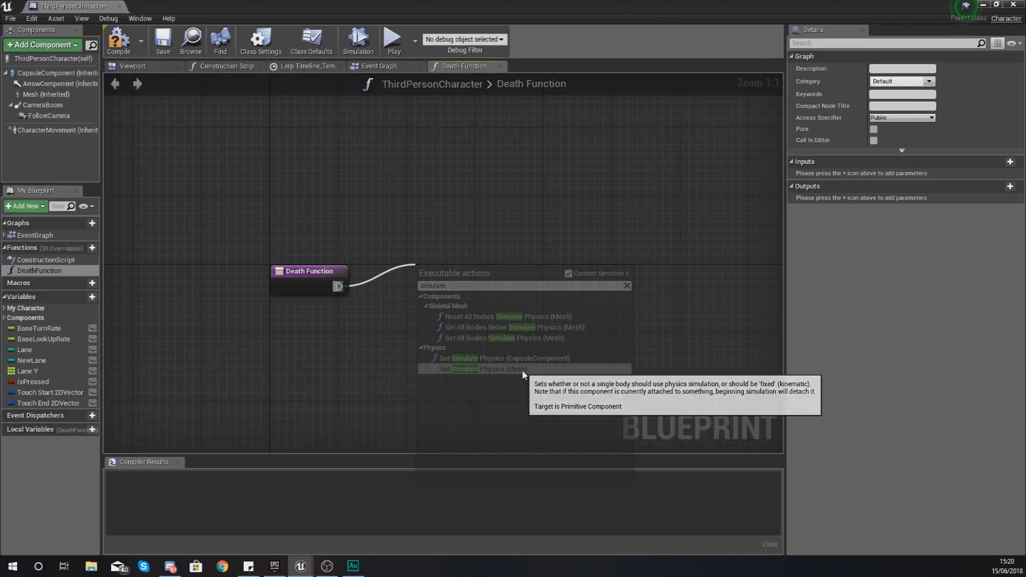
click(481, 369)
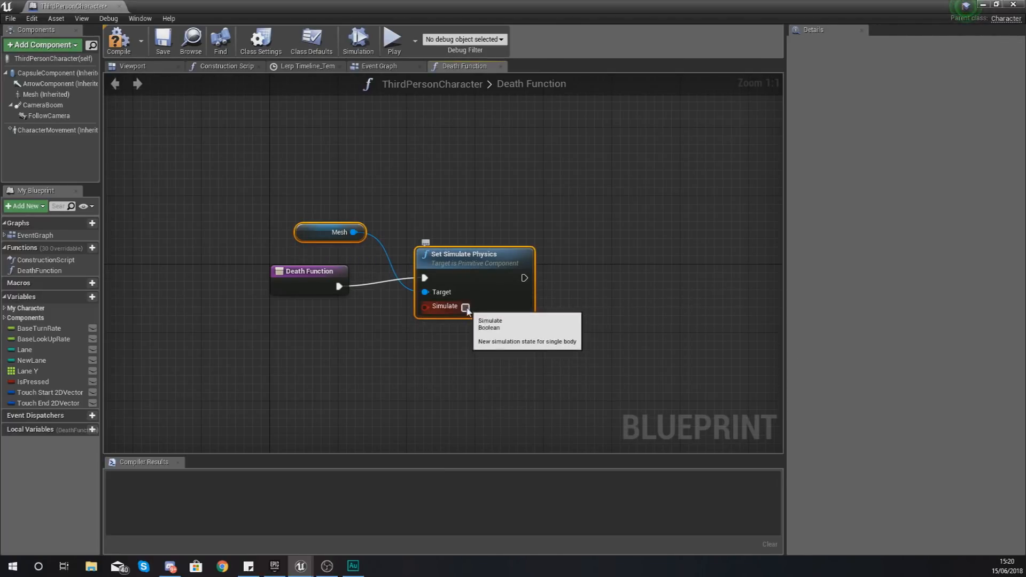
click(465, 307)
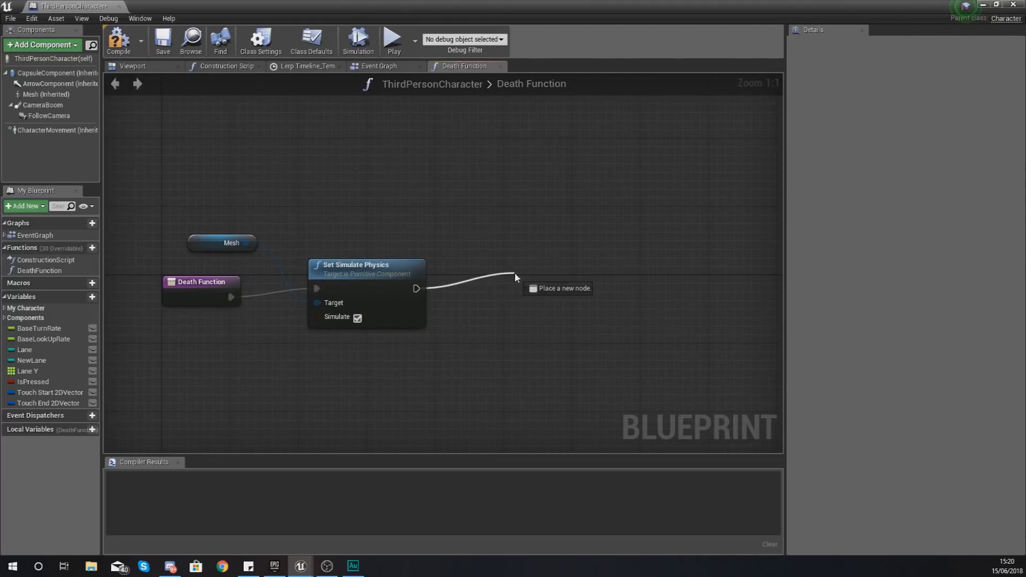
Step: Chain Disable Movement and then Set Game Paused after the physics node
click(416, 289)
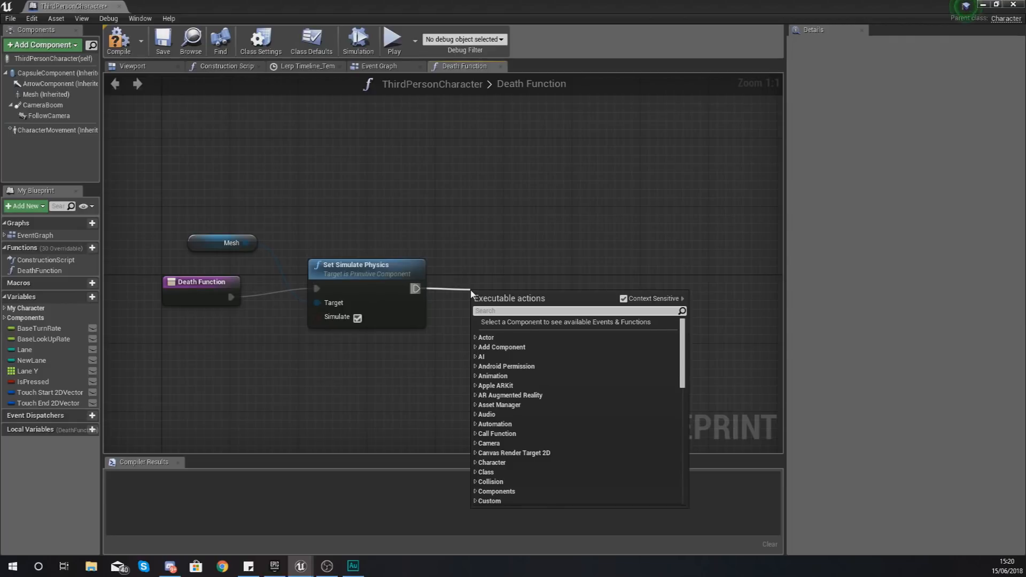
text(disabling)
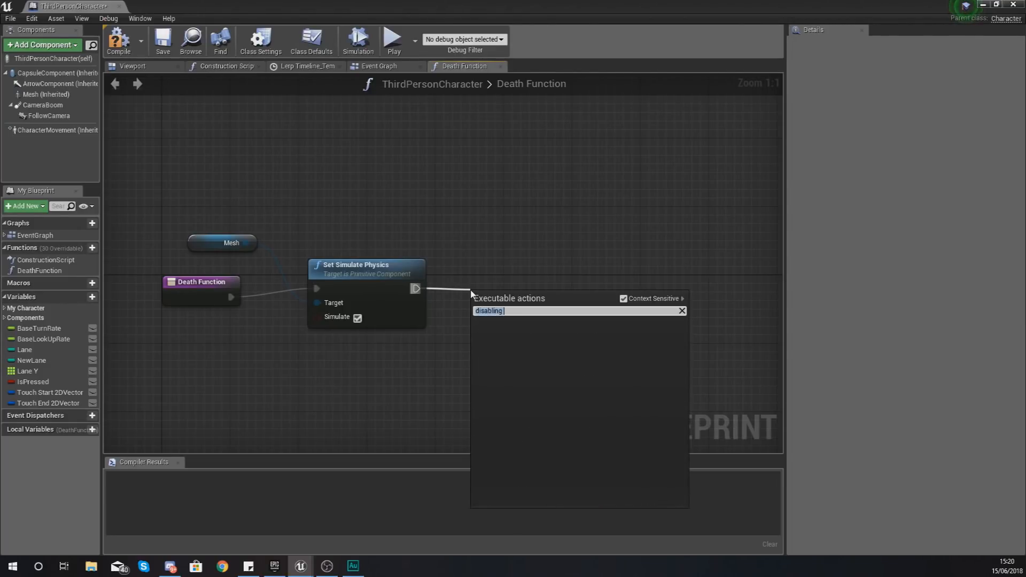
text(disable movement)
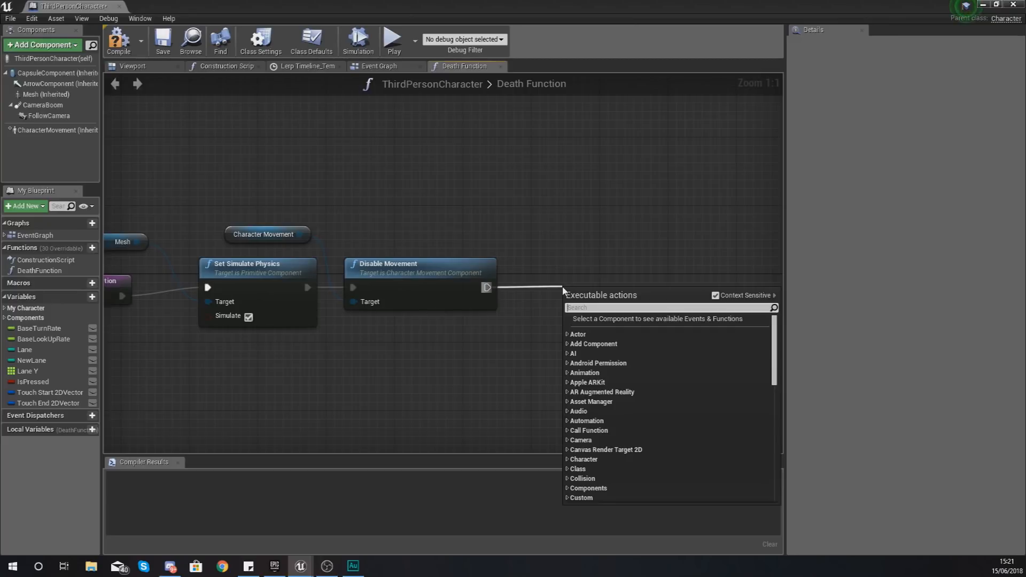
text(set)
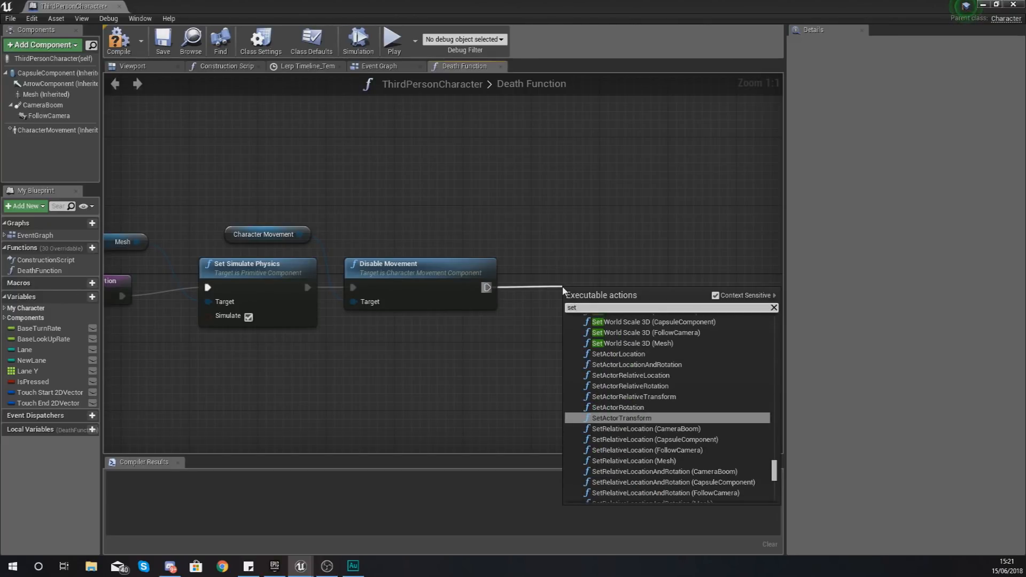
click(621, 418)
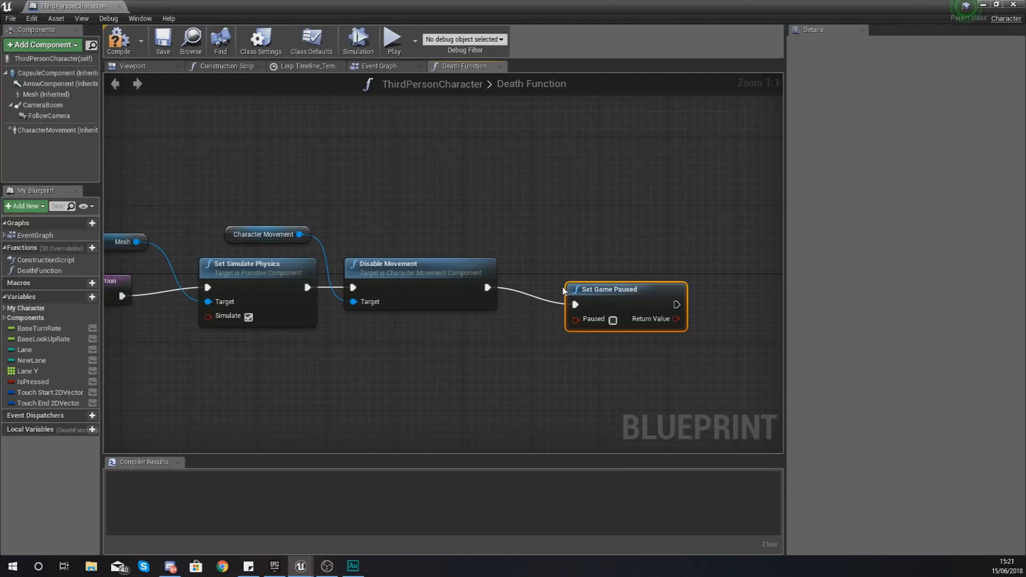
mouse_move(589, 298)
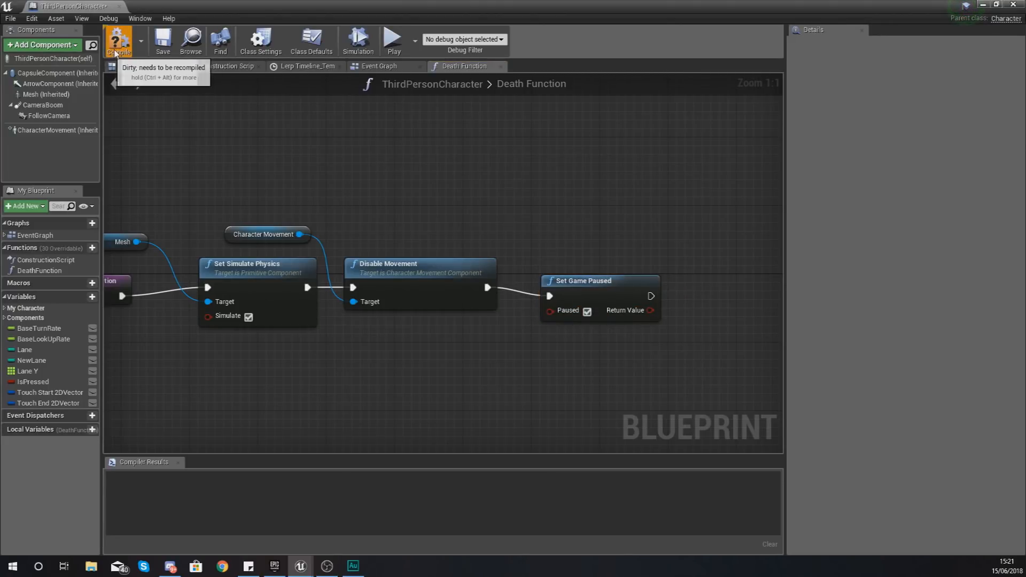
Step: Compile the ThirdPersonCharacter blueprint and go back to its Event Graph
click(118, 39)
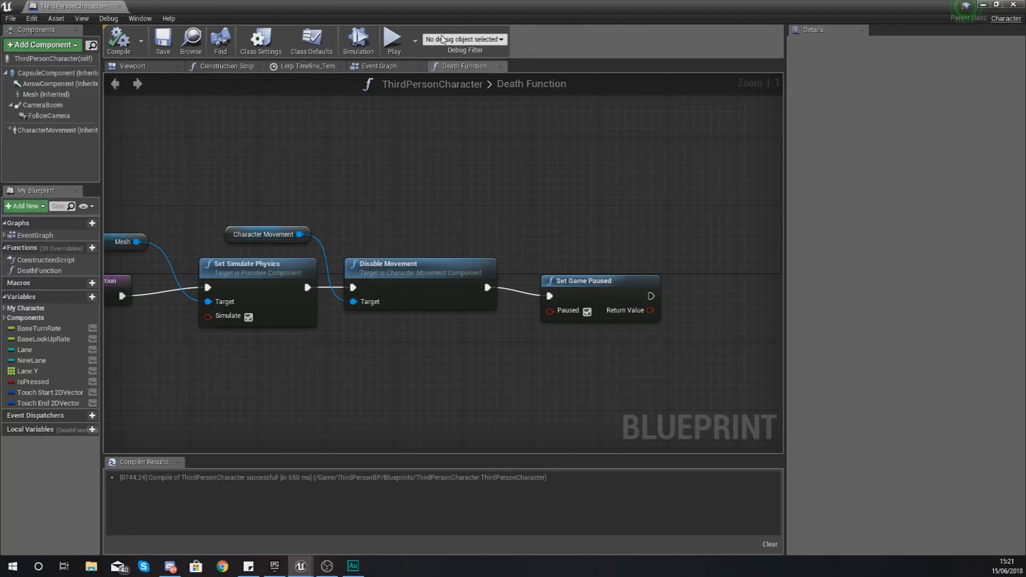
mouse_move(446, 9)
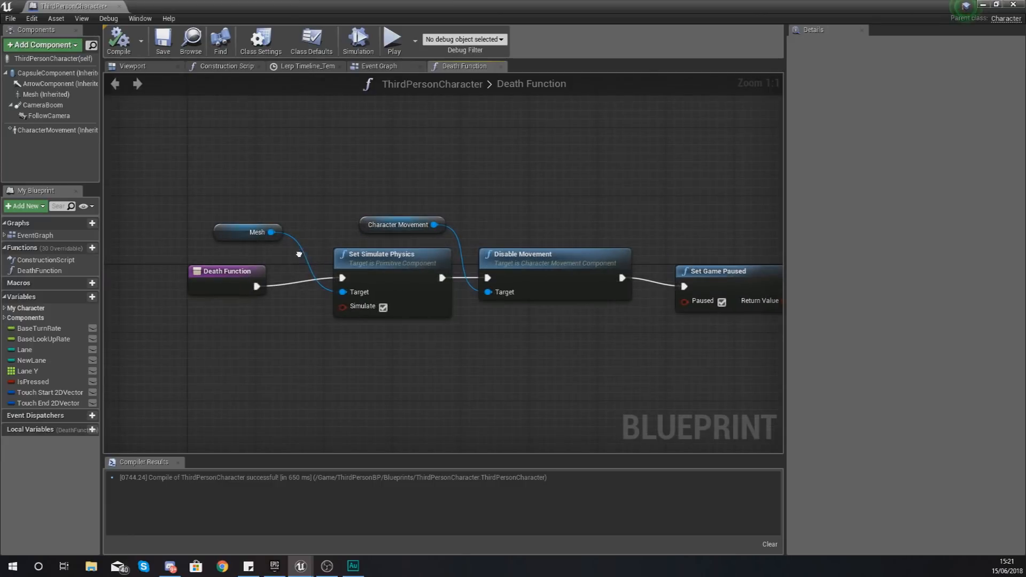
click(378, 66)
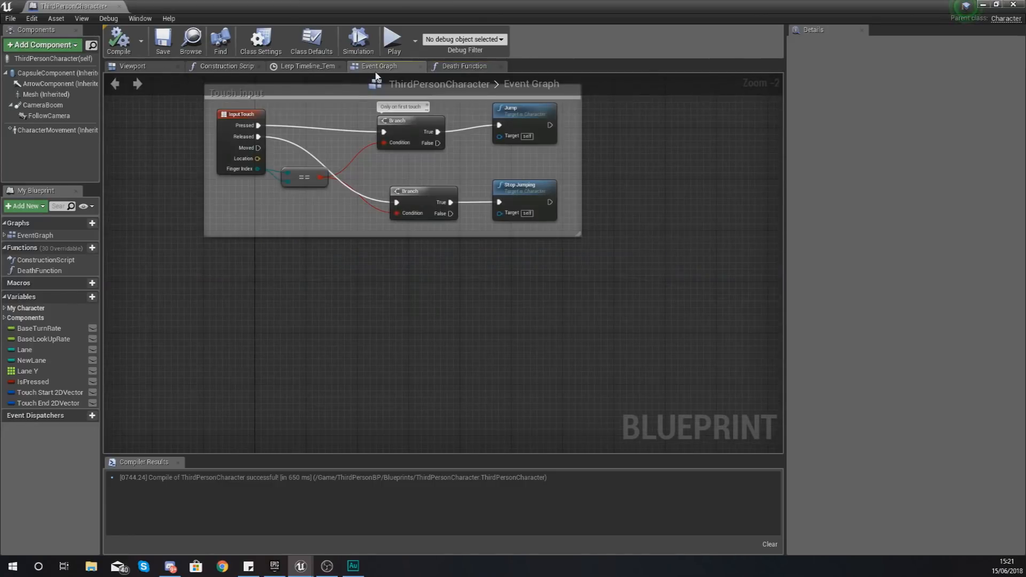
mouse_move(376, 83)
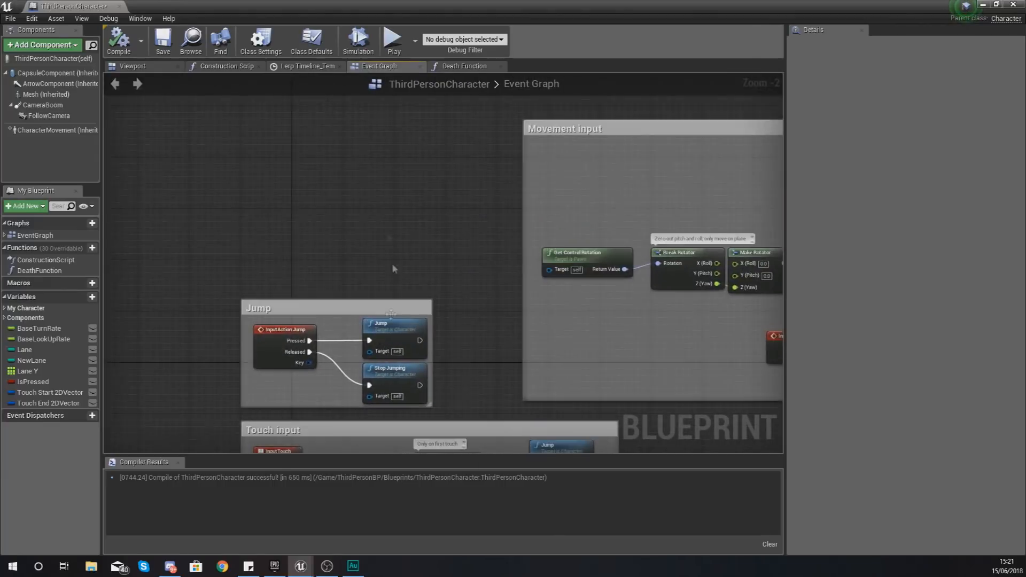
Step: Browse the Event Graph's right-click action list, then return to the RunnerLevel editor
right_click(393, 268)
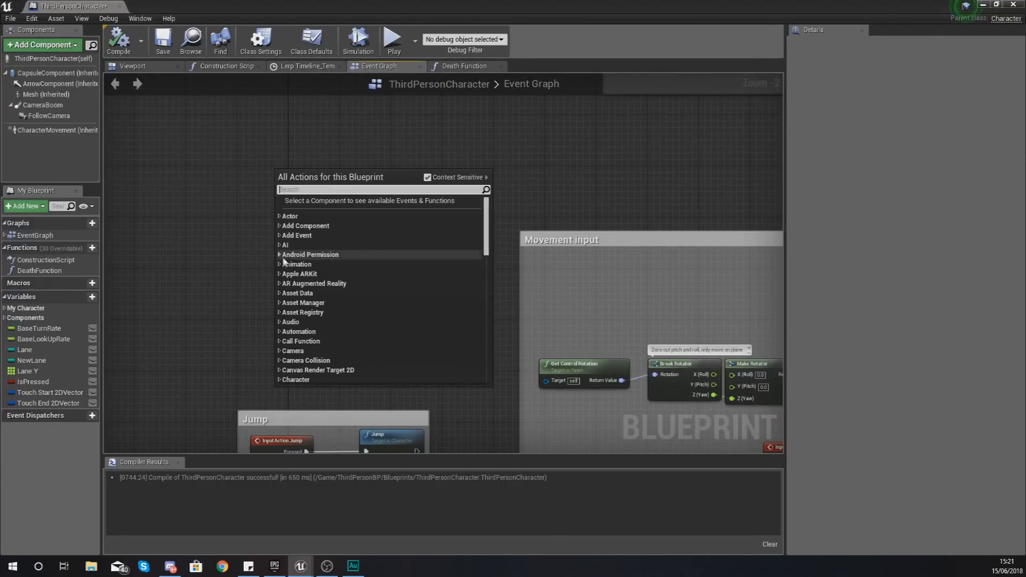
scroll(down, 3)
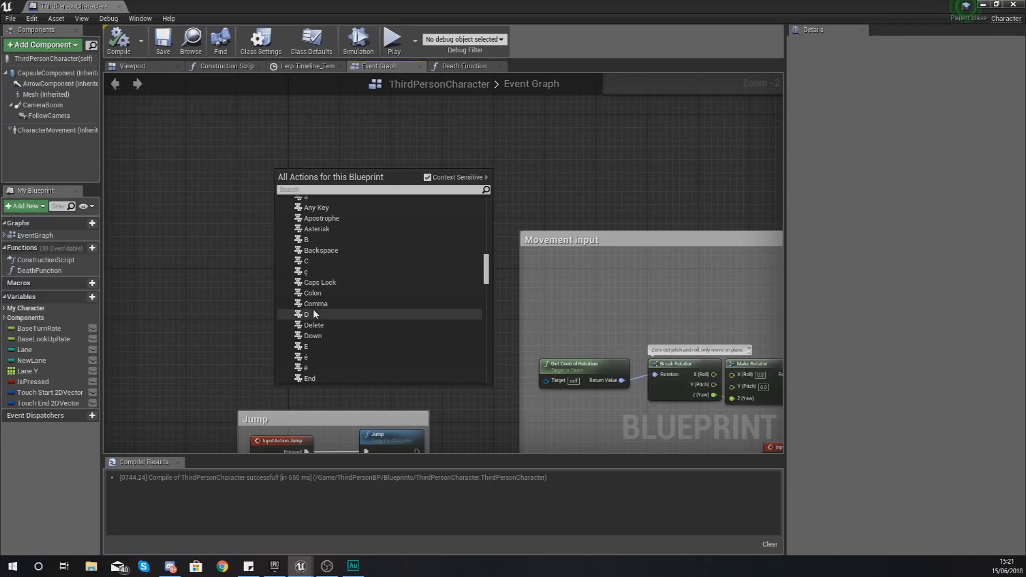
mouse_move(316, 288)
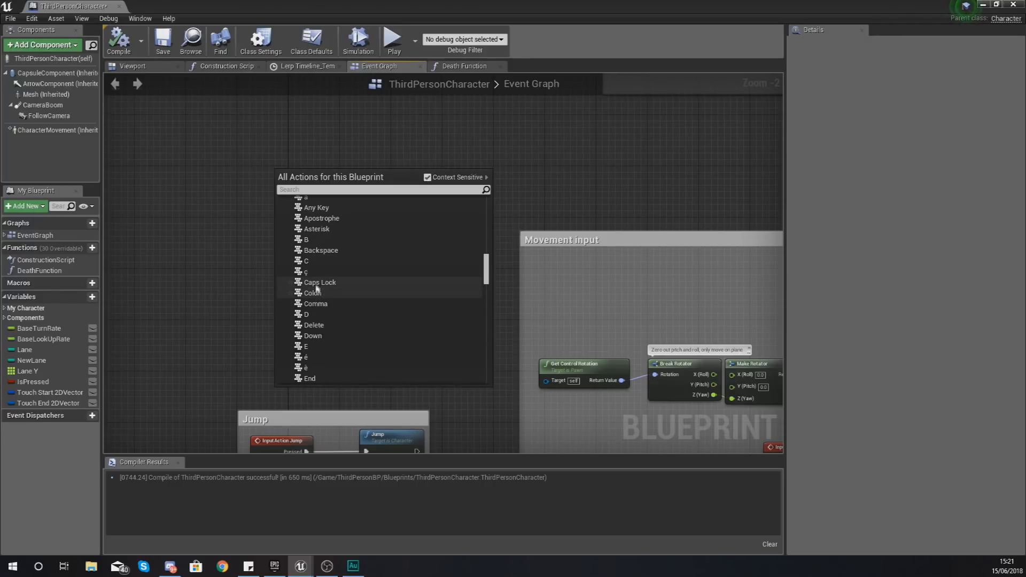
click(306, 261)
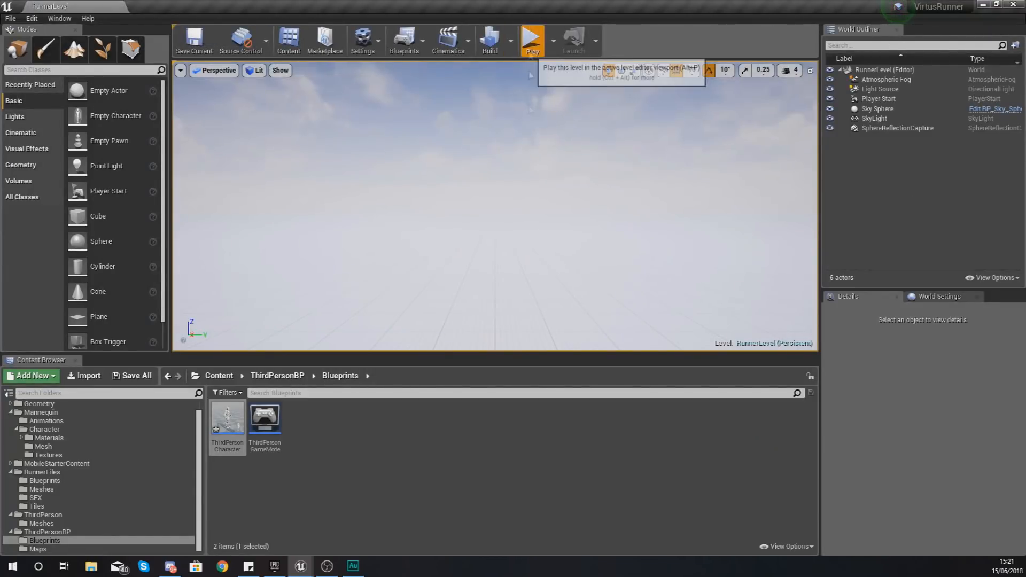
click(531, 37)
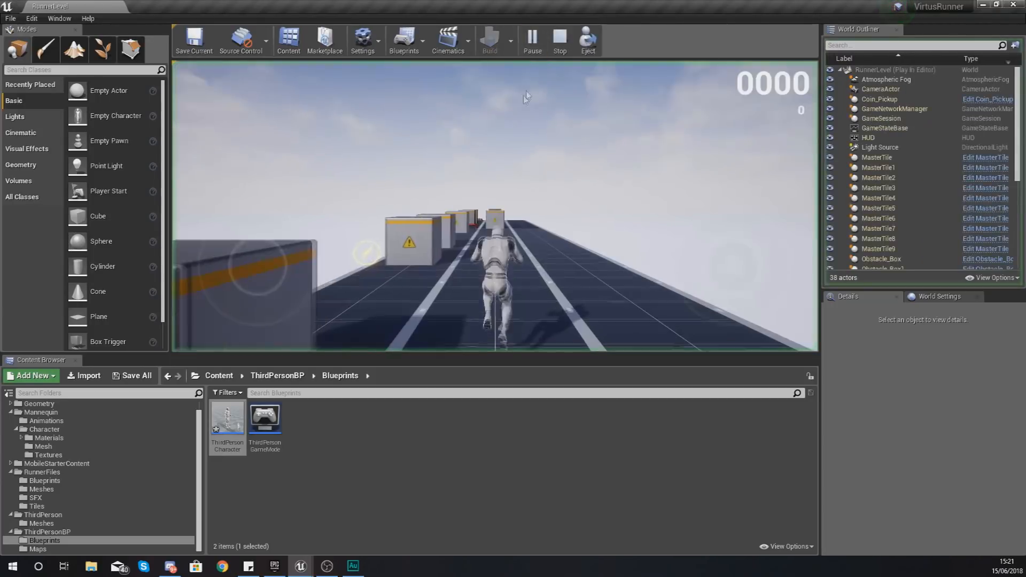
click(560, 36)
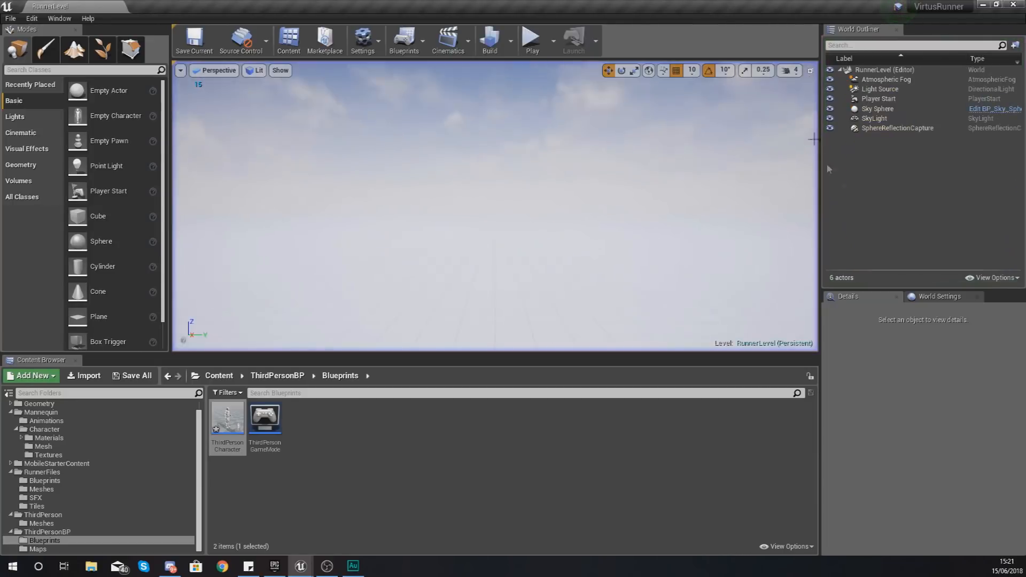
double_click(227, 422)
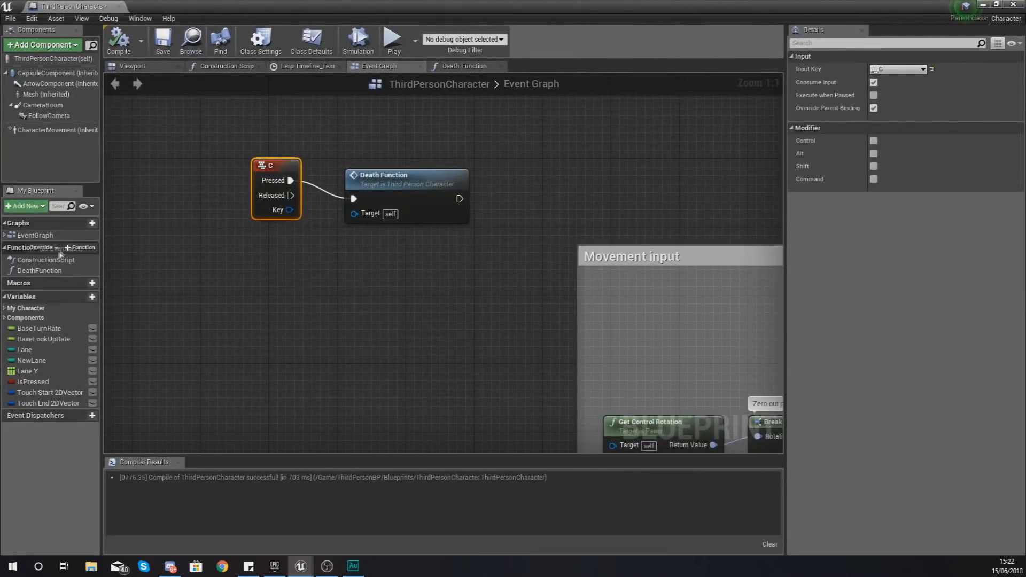
Step: Reopen the Death Function graph and select its Set Game Paused node
click(40, 271)
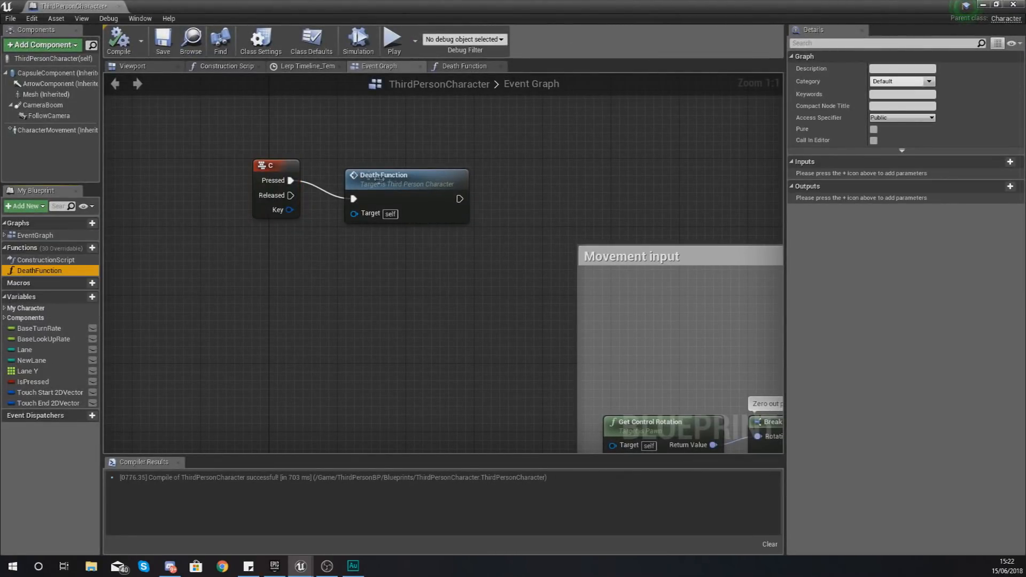
click(464, 65)
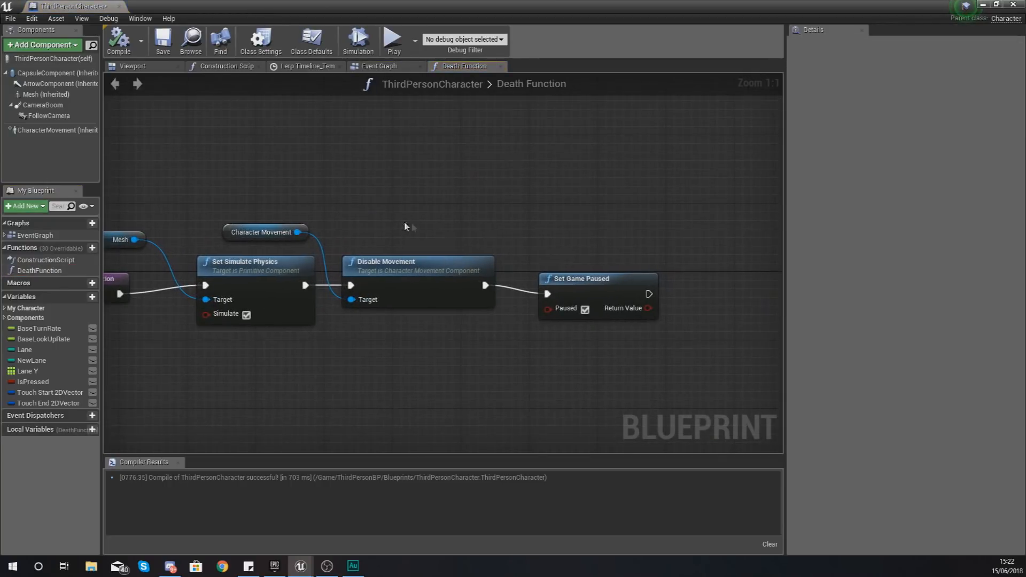
click(596, 278)
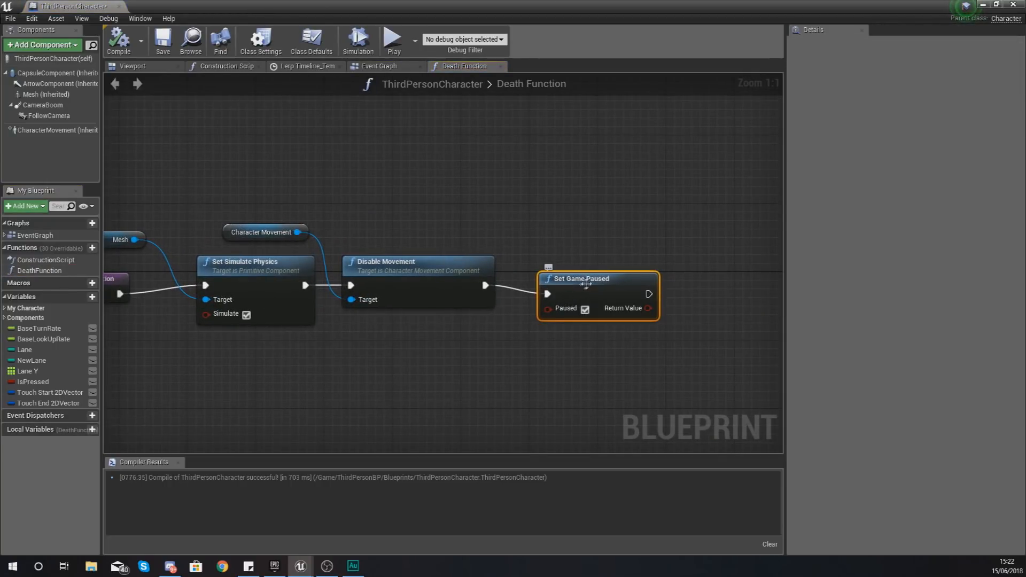
mouse_move(580, 283)
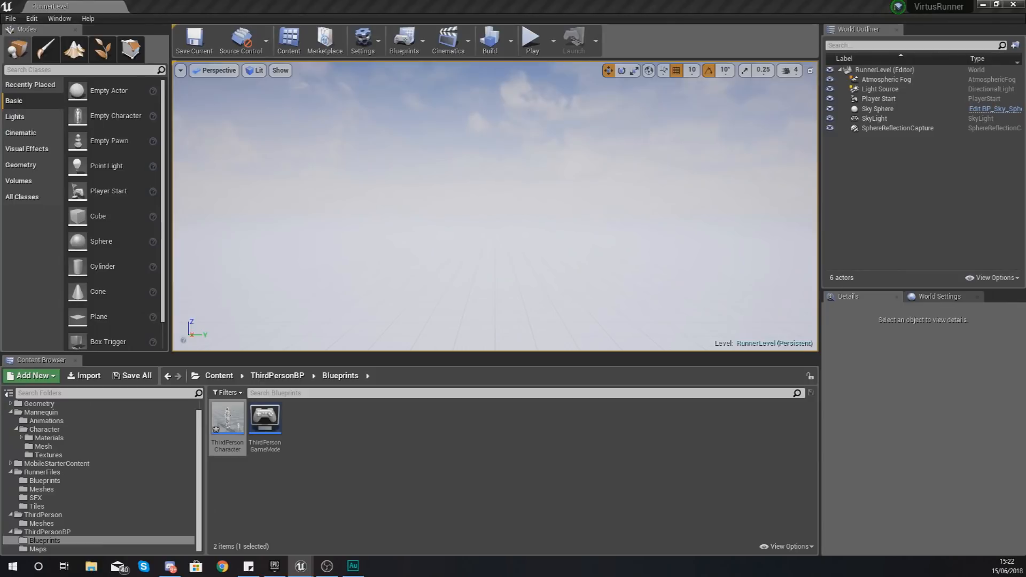
Step: Run two play tests of the runner level, then reopen the ThirdPersonCharacter blueprint
click(531, 39)
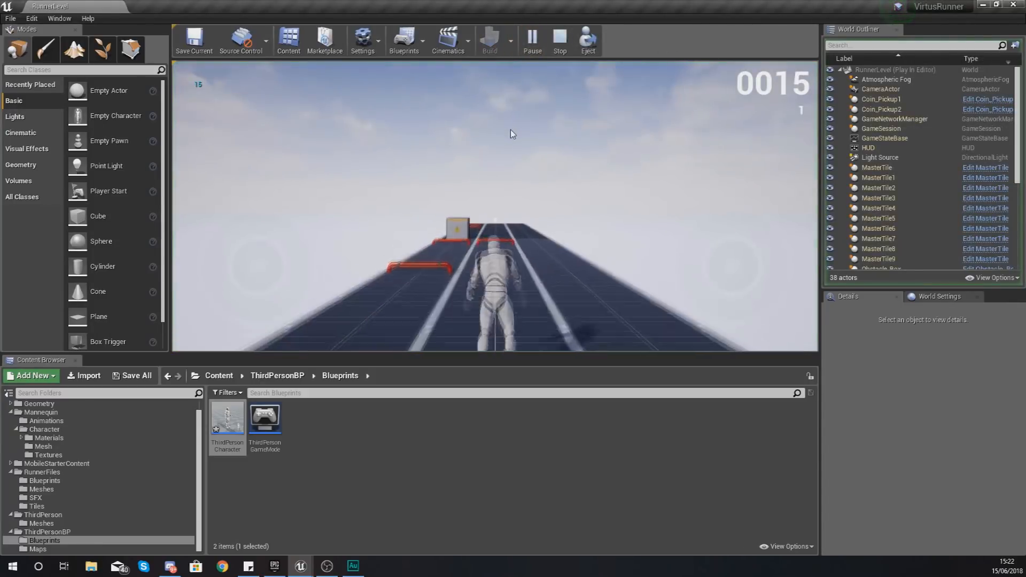
click(558, 37)
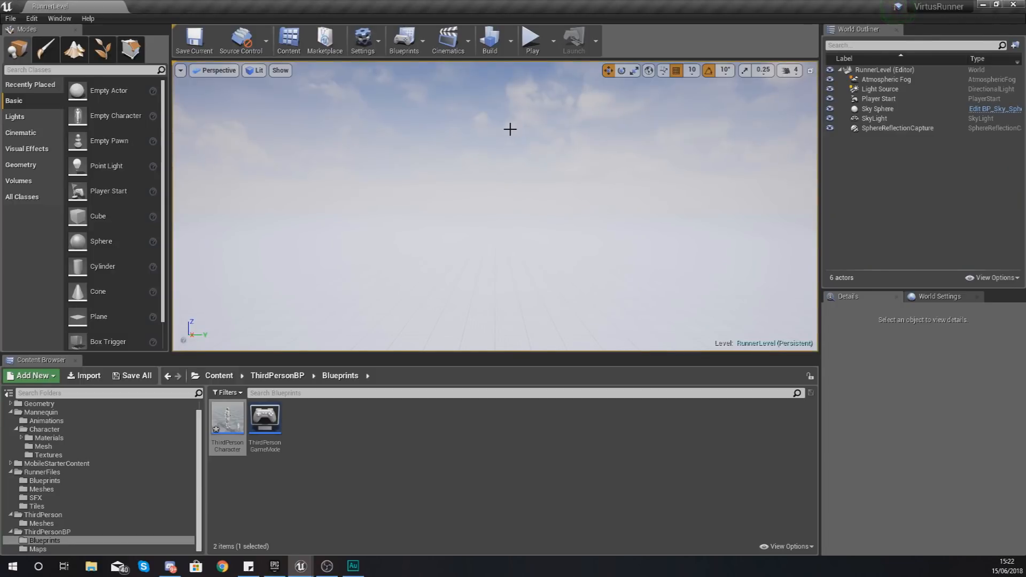
click(532, 40)
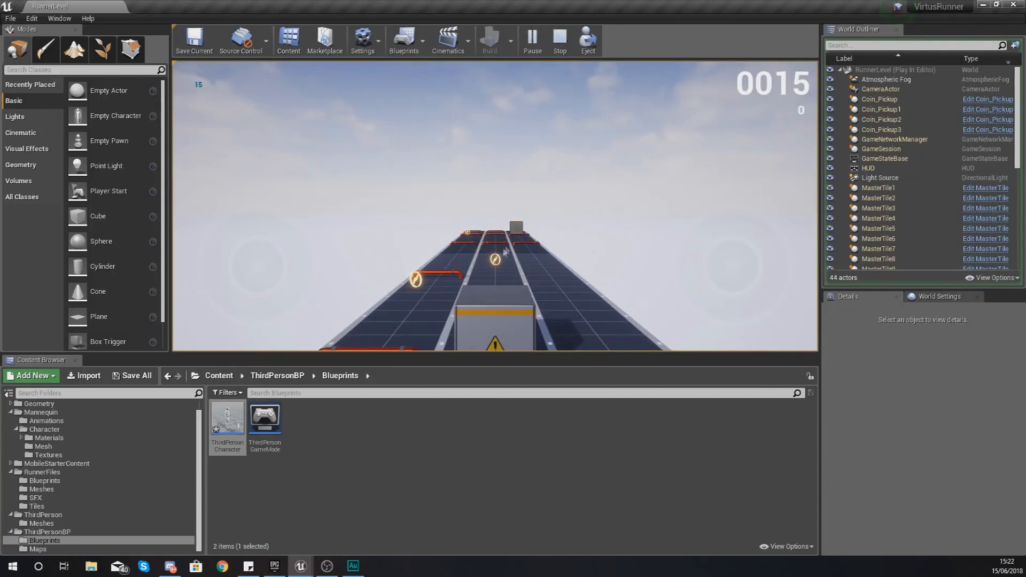
click(559, 39)
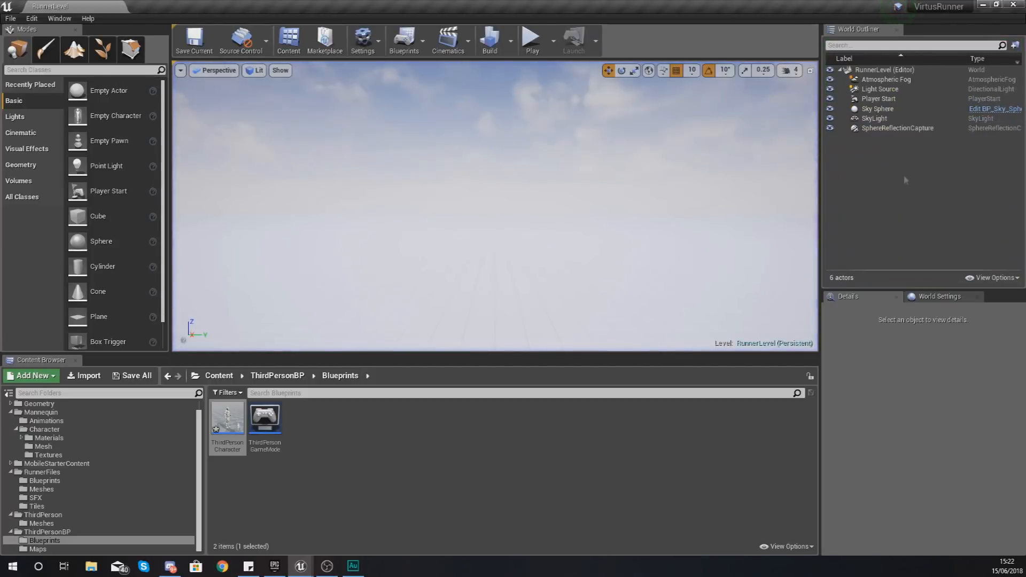
double_click(227, 419)
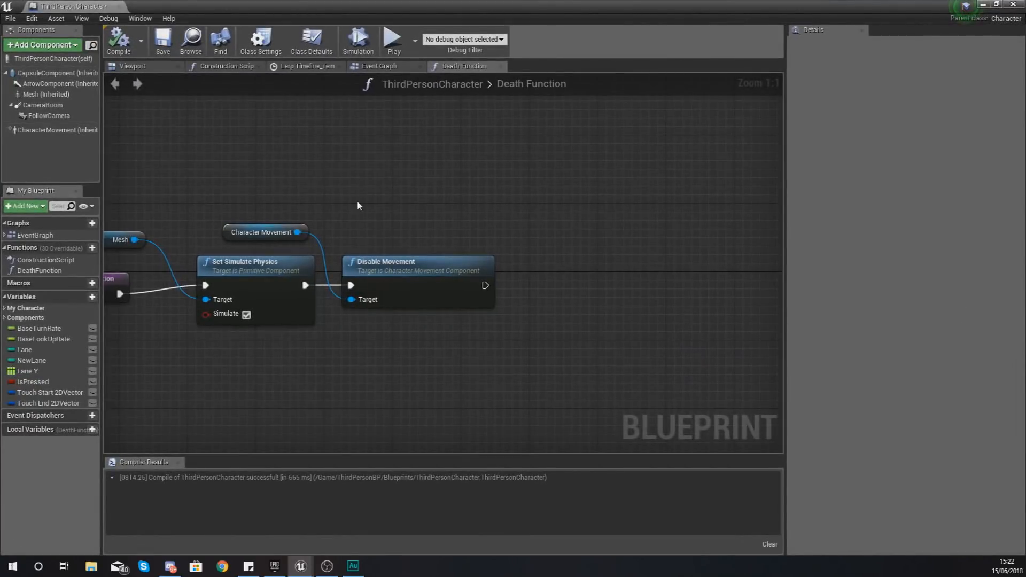
Step: Select the character's Mesh component and review its Physics and Collision Presets options
click(131, 65)
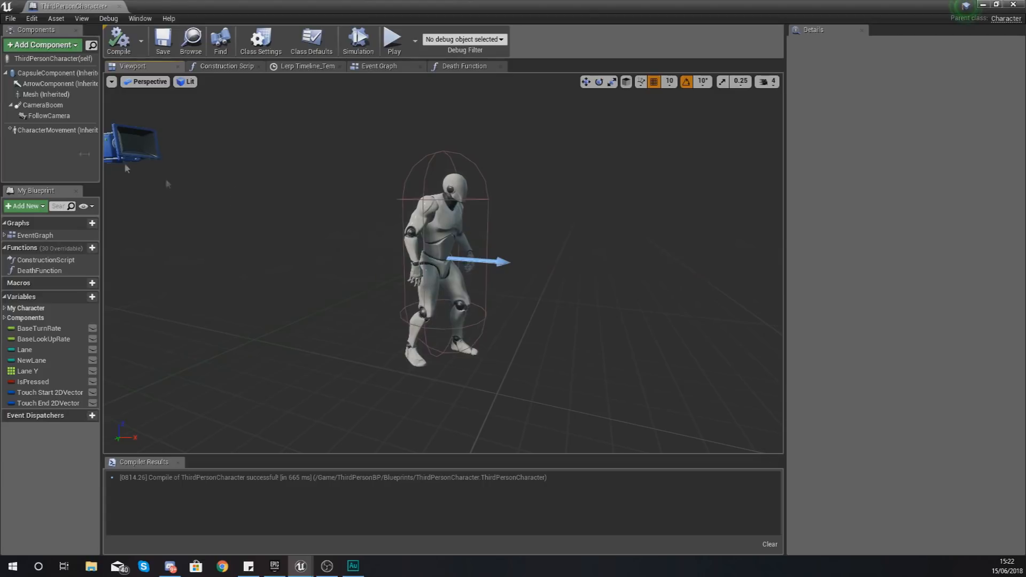
click(46, 94)
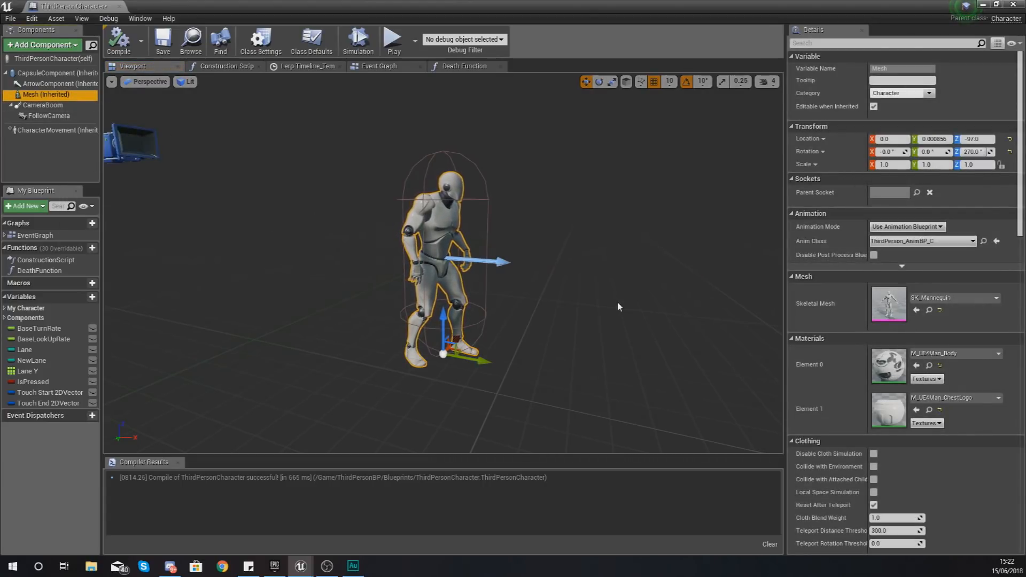
scroll(down, 3)
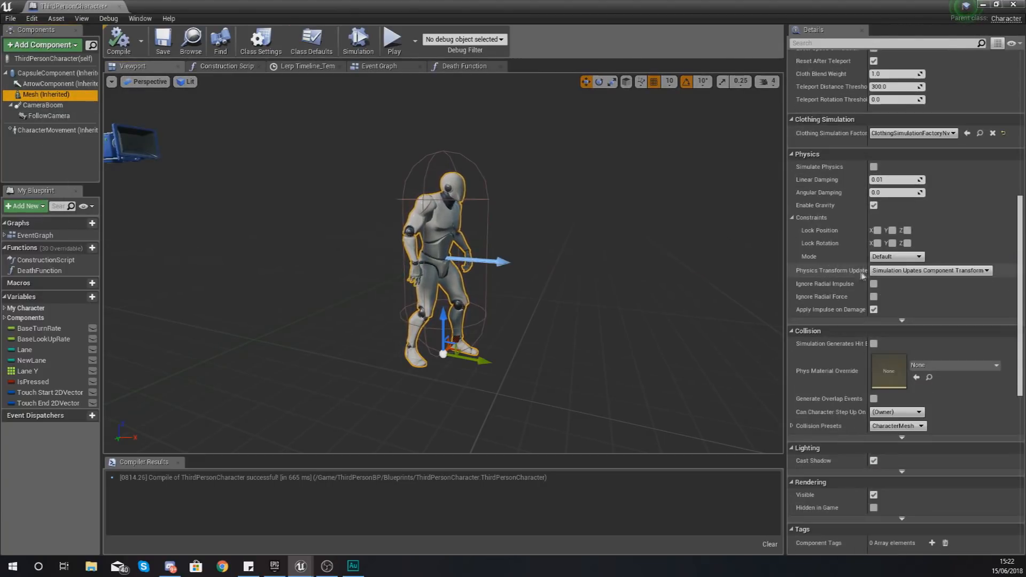
scroll(down, 3)
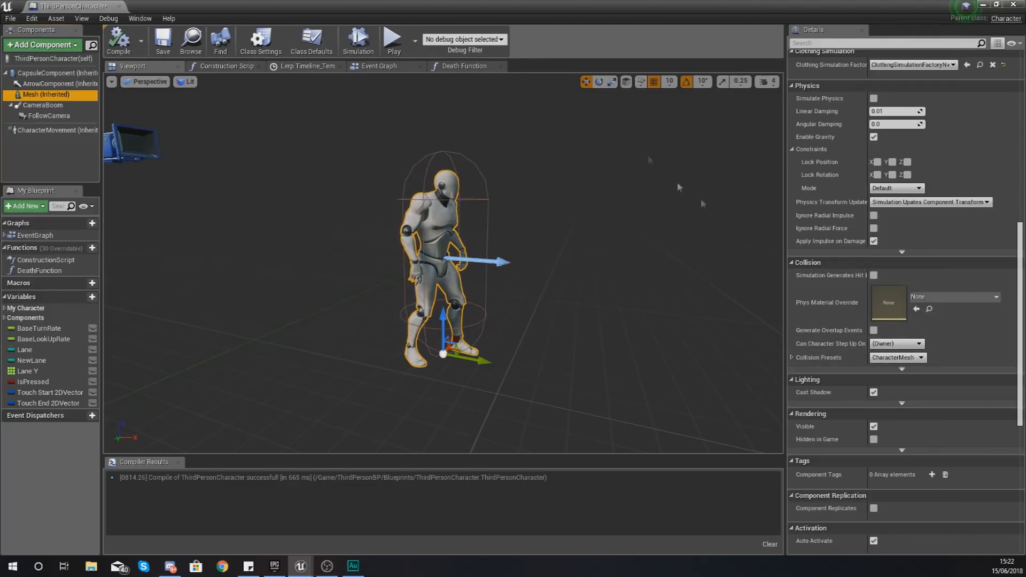
mouse_move(890, 293)
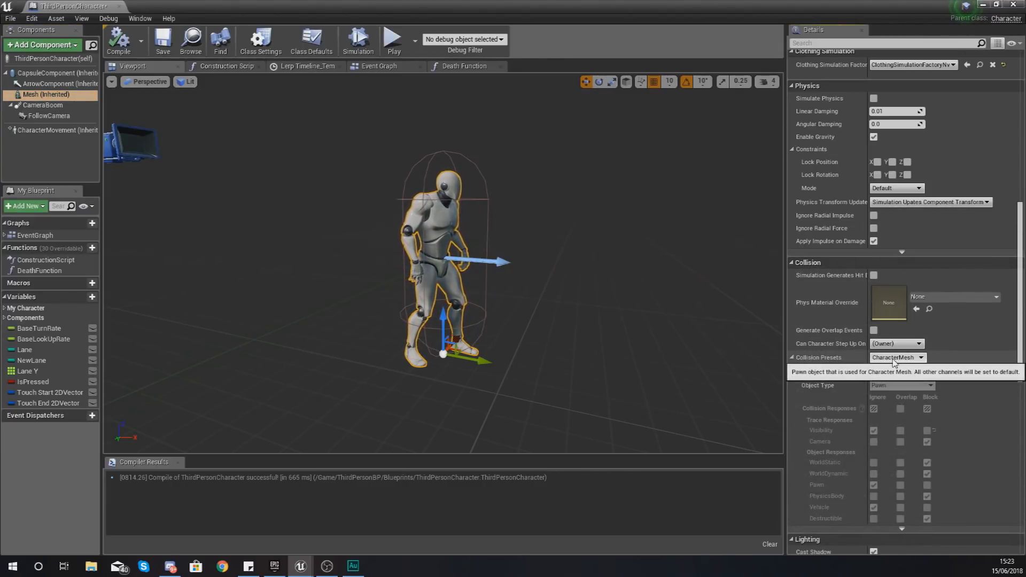
click(897, 358)
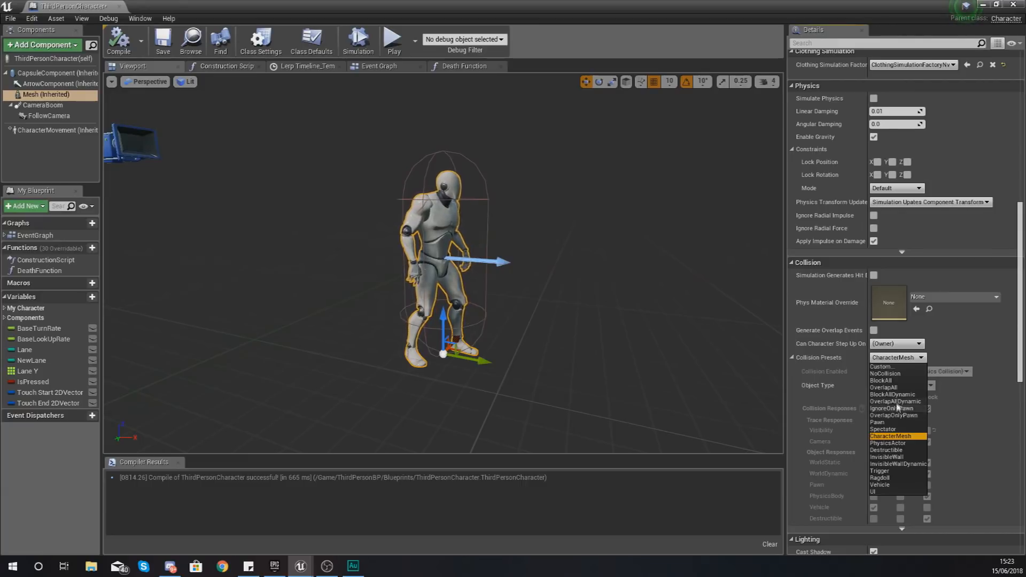
mouse_move(893, 394)
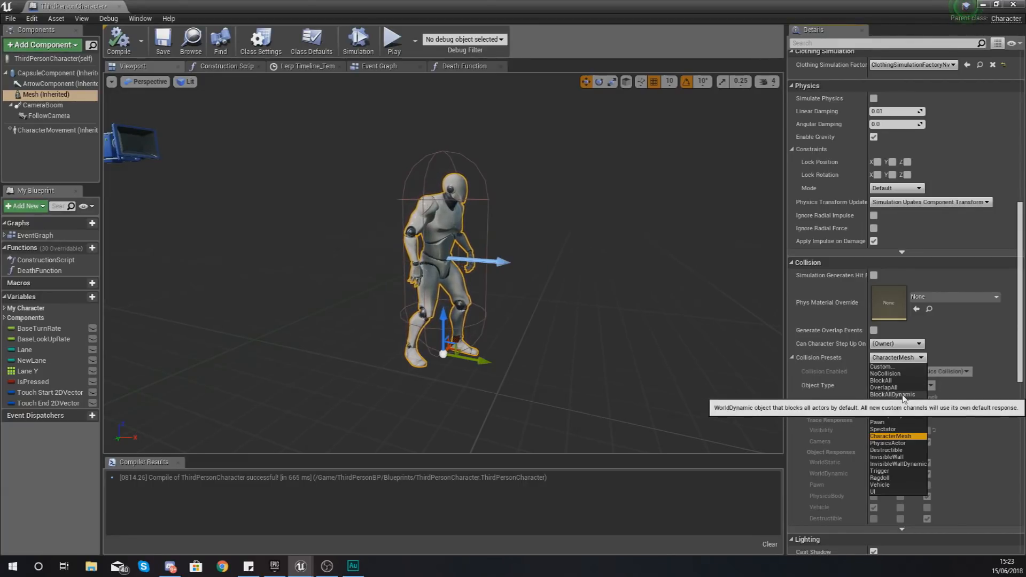
click(891, 395)
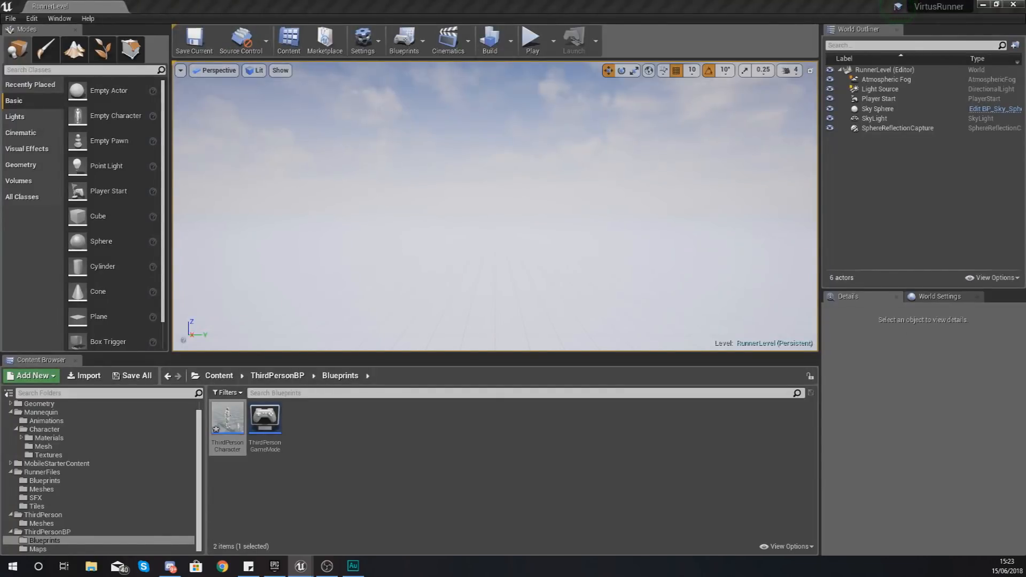
click(532, 37)
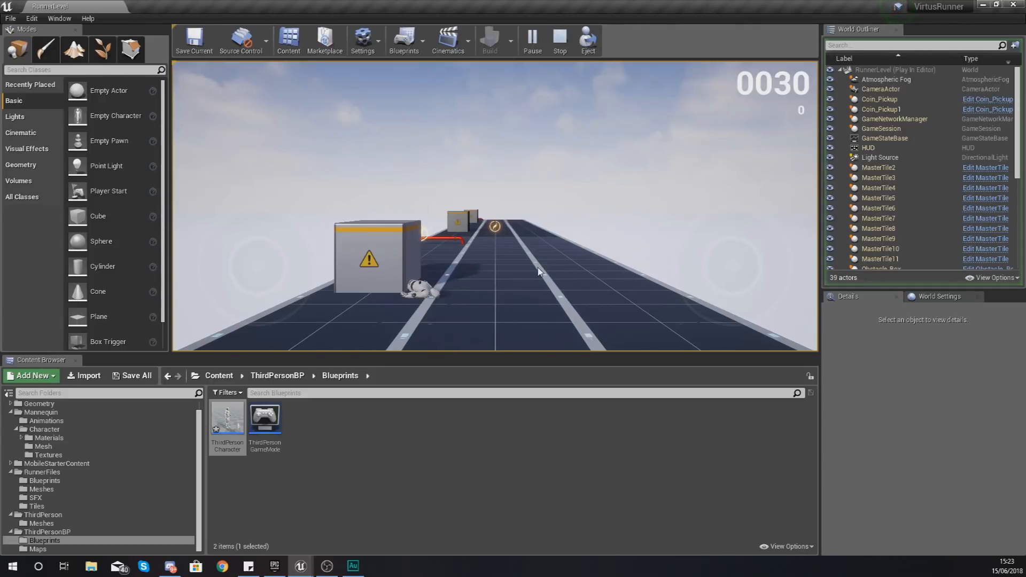
click(558, 39)
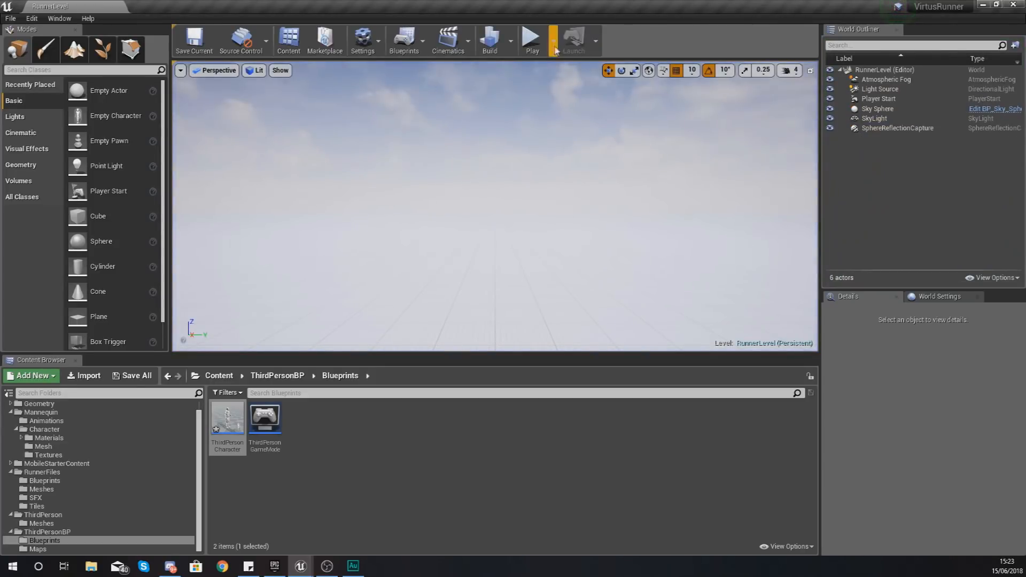
click(530, 39)
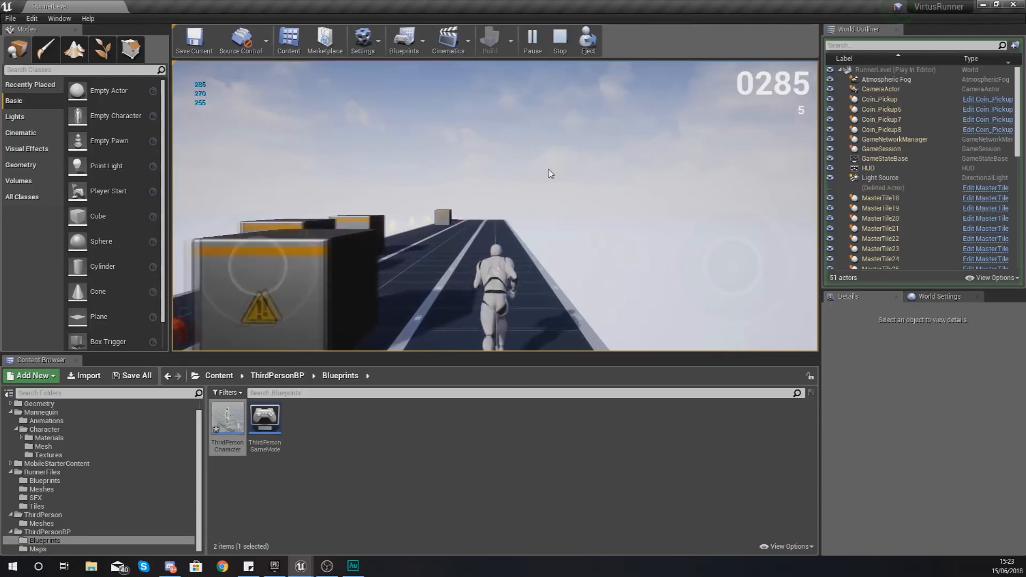
click(558, 39)
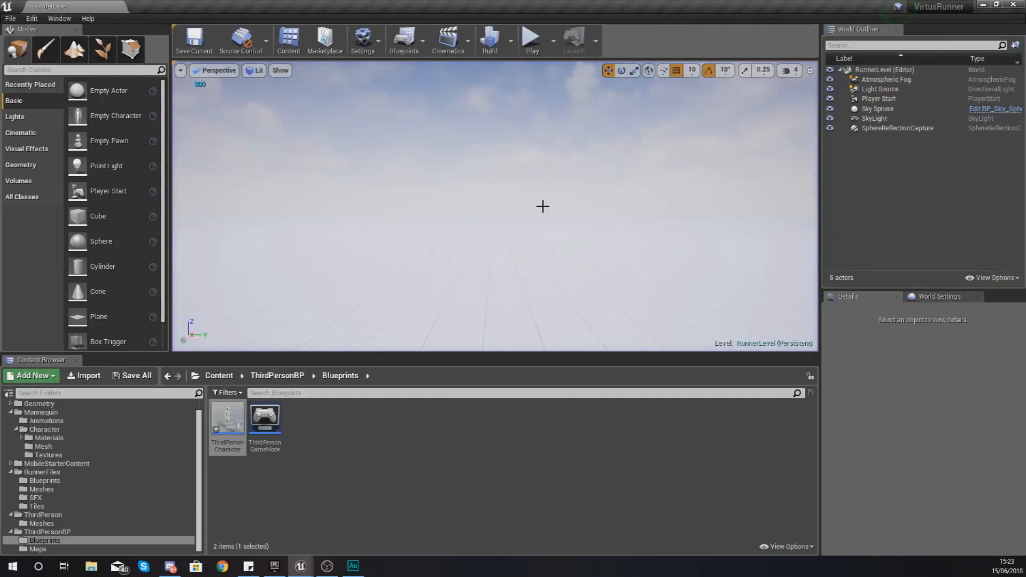
mouse_move(703, 190)
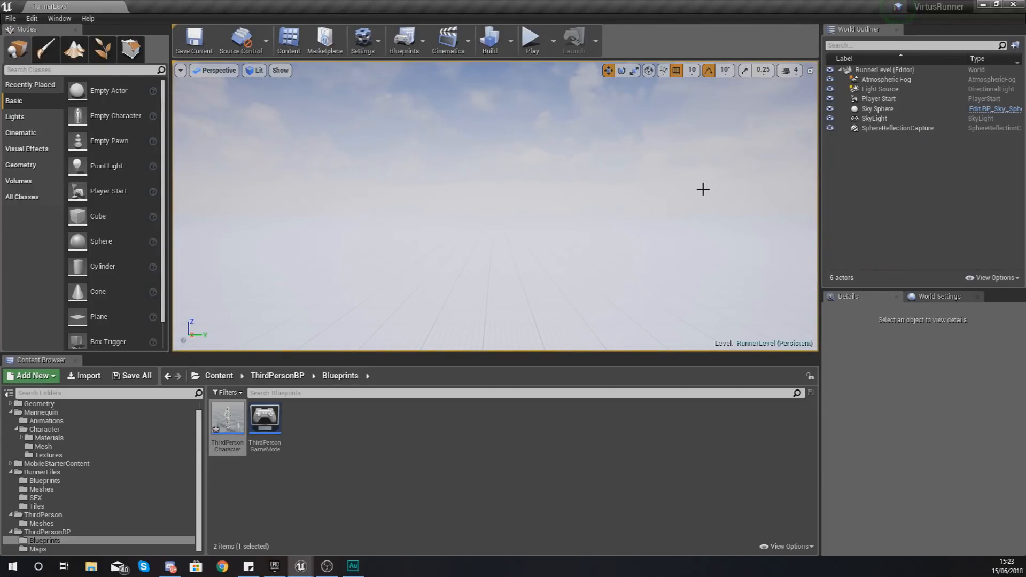
mouse_move(695, 179)
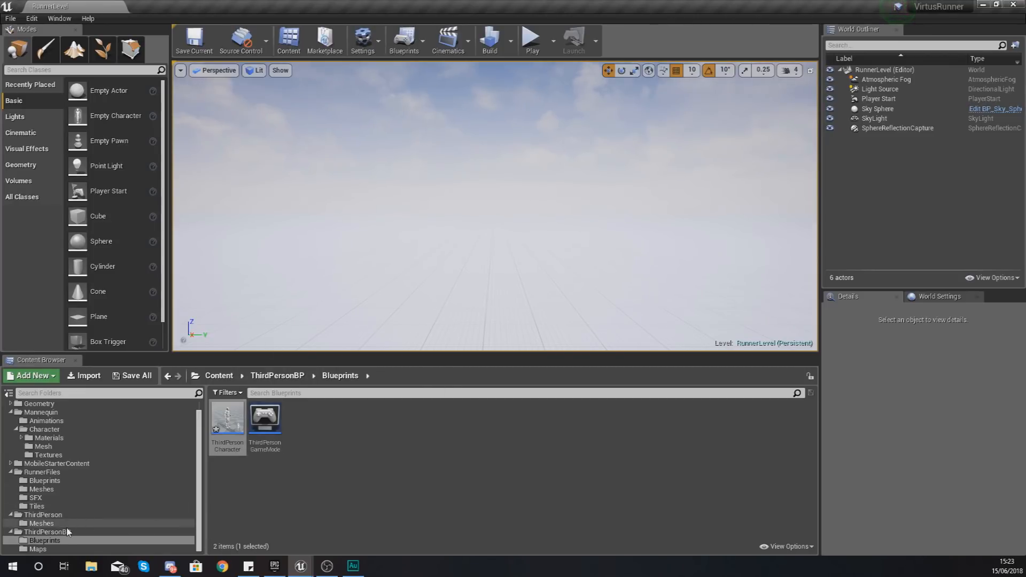
Step: Browse to RunnerFiles > Blueprints and open Obstacle_Pipe in the Blueprint Editor
click(47, 531)
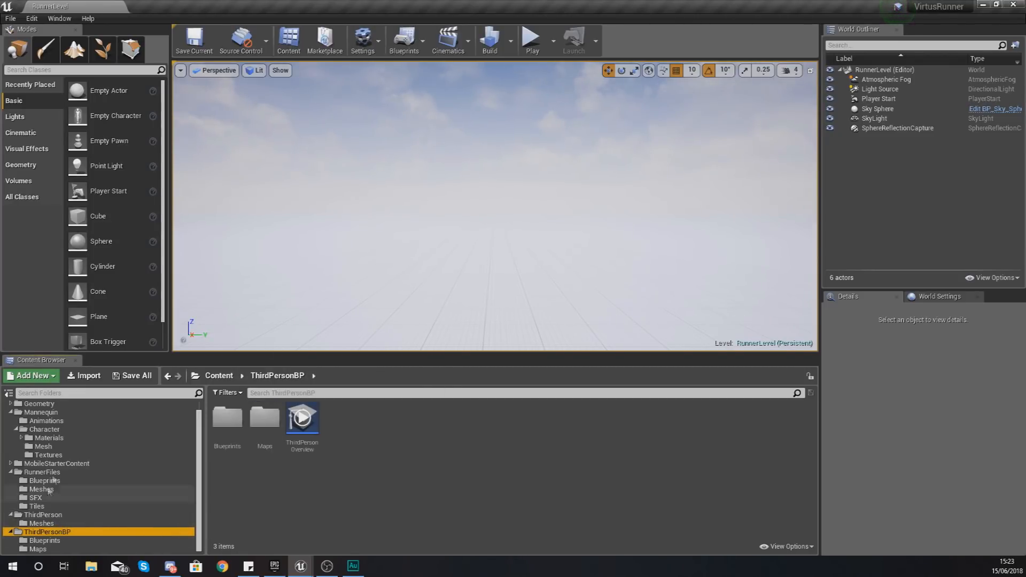
scroll(up, 3)
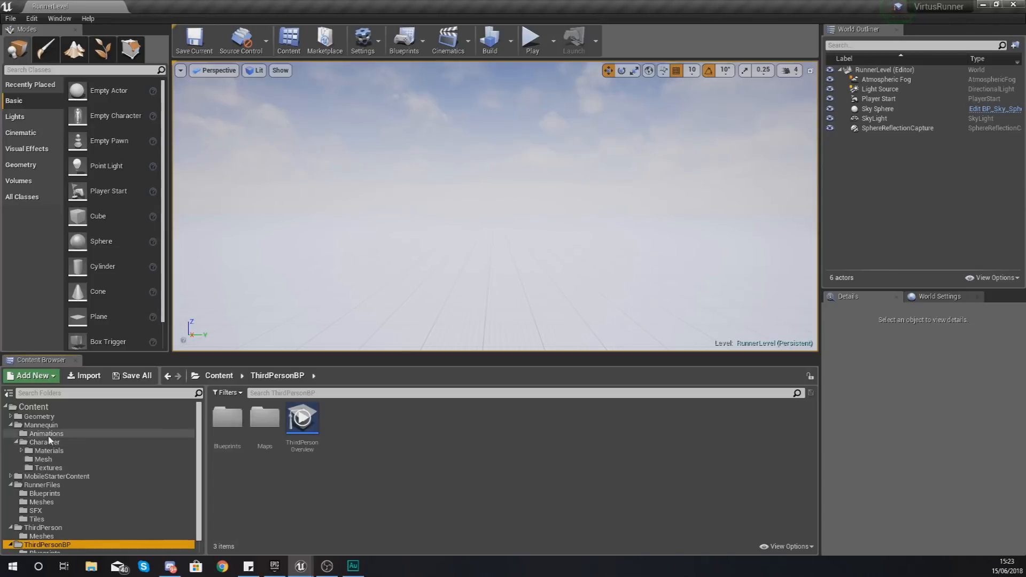
click(45, 493)
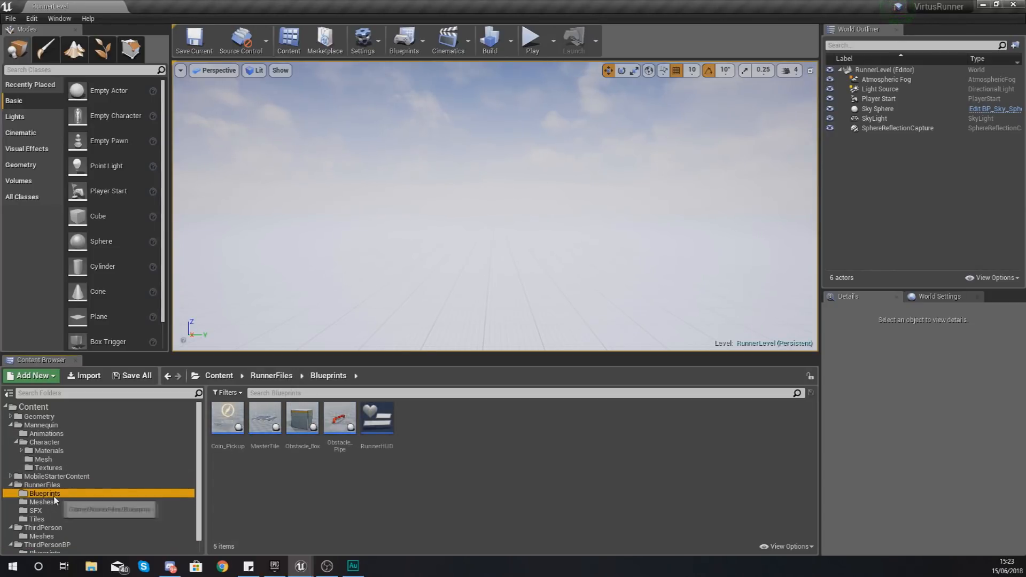
click(339, 417)
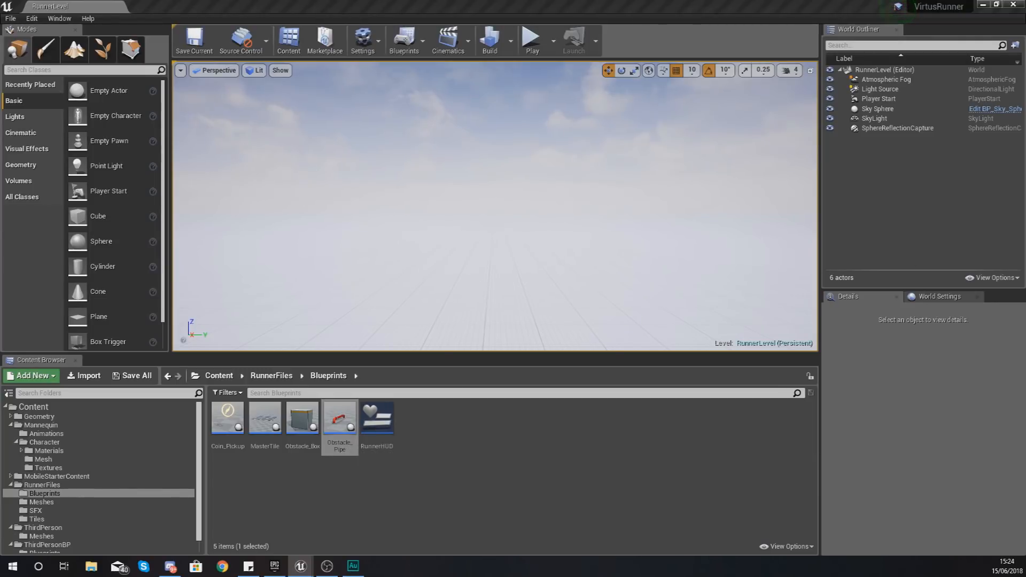
double_click(339, 417)
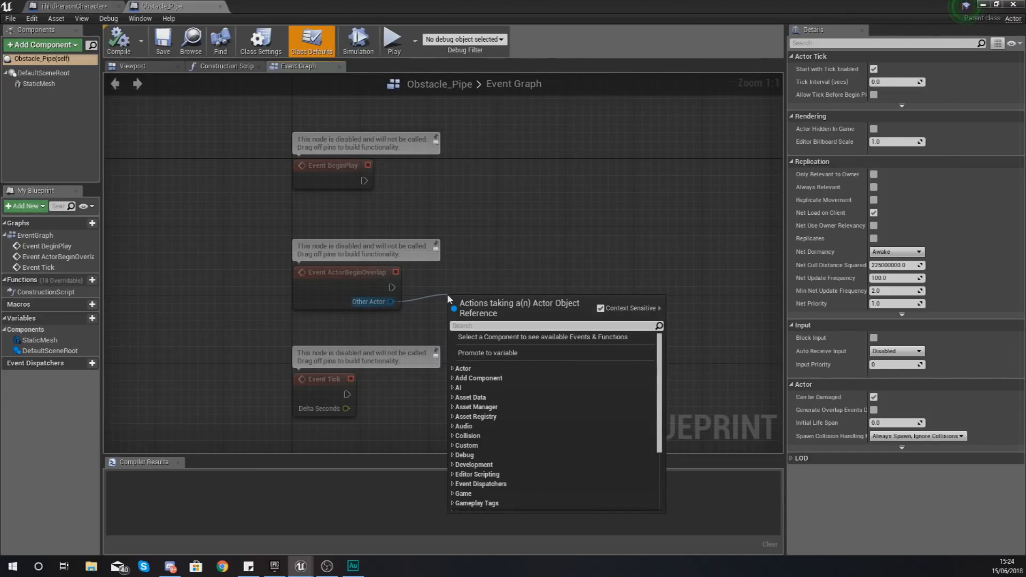
Step: Cast Other Actor to ThirdPersonCharacter, call Death Function, and compile Obstacle_Pipe
text(cast to thirdpe)
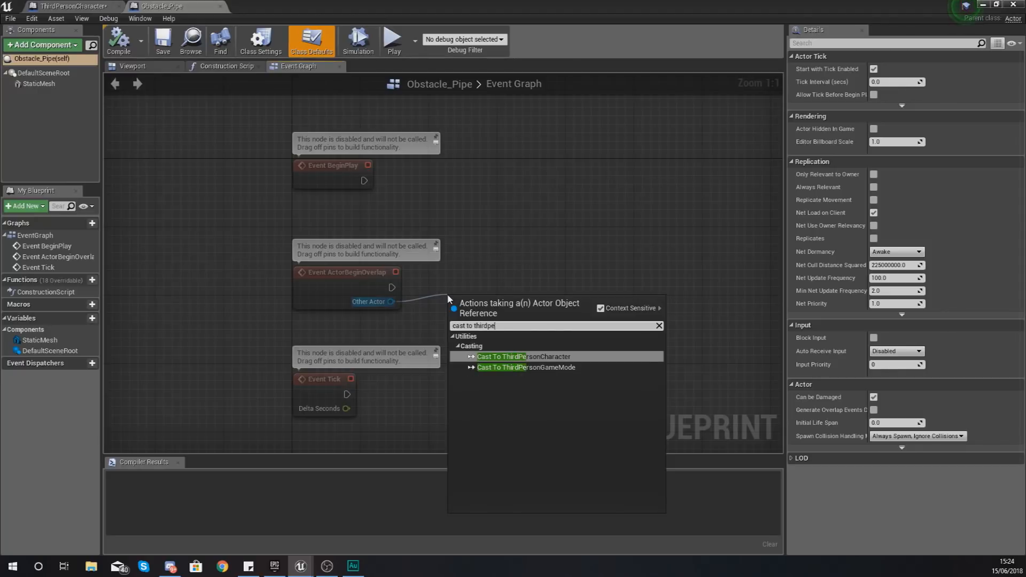
click(523, 356)
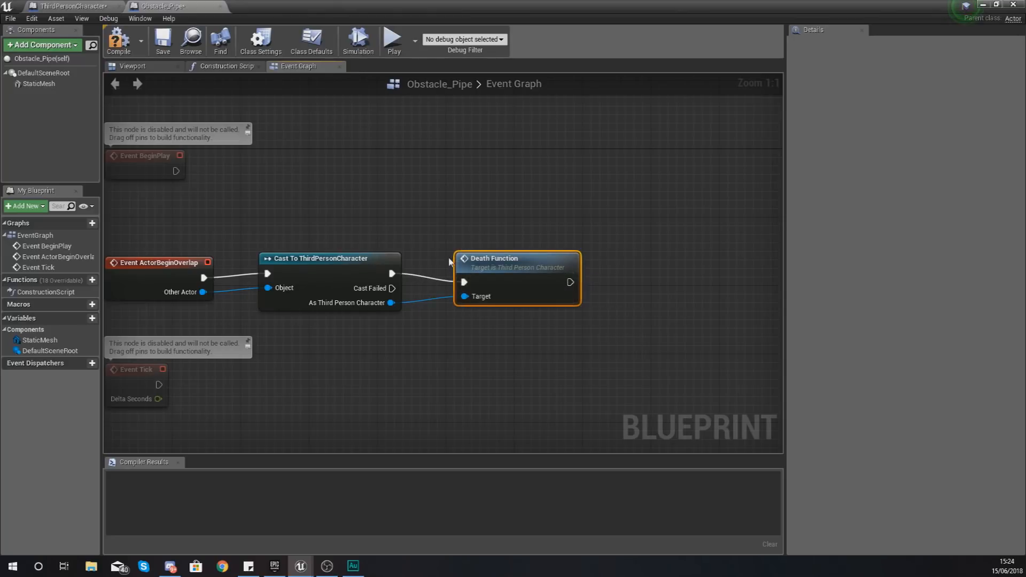
click(119, 39)
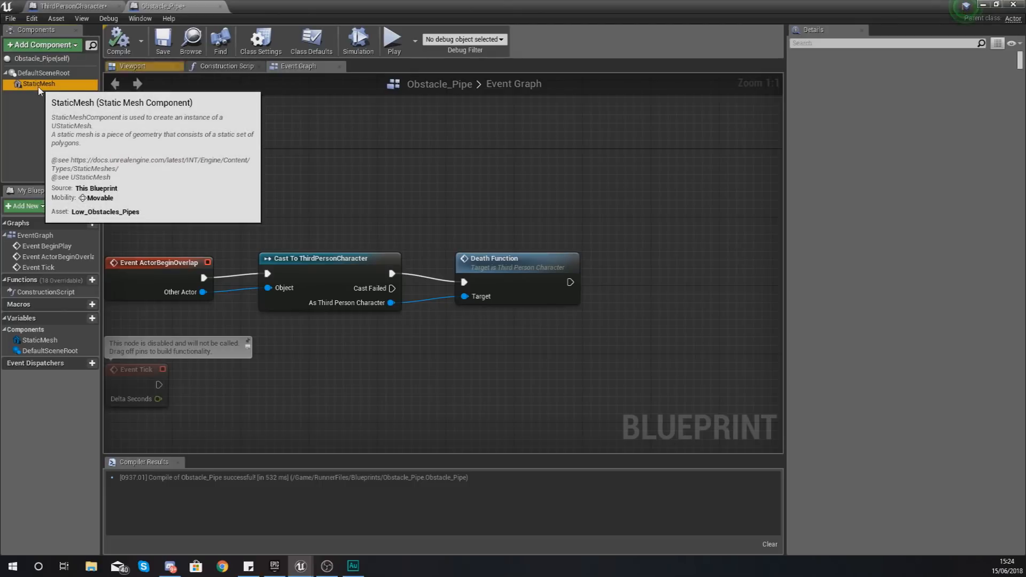
Step: Check the pipe StaticMesh's Collision Presets and keep BlockAllDynamic
click(39, 84)
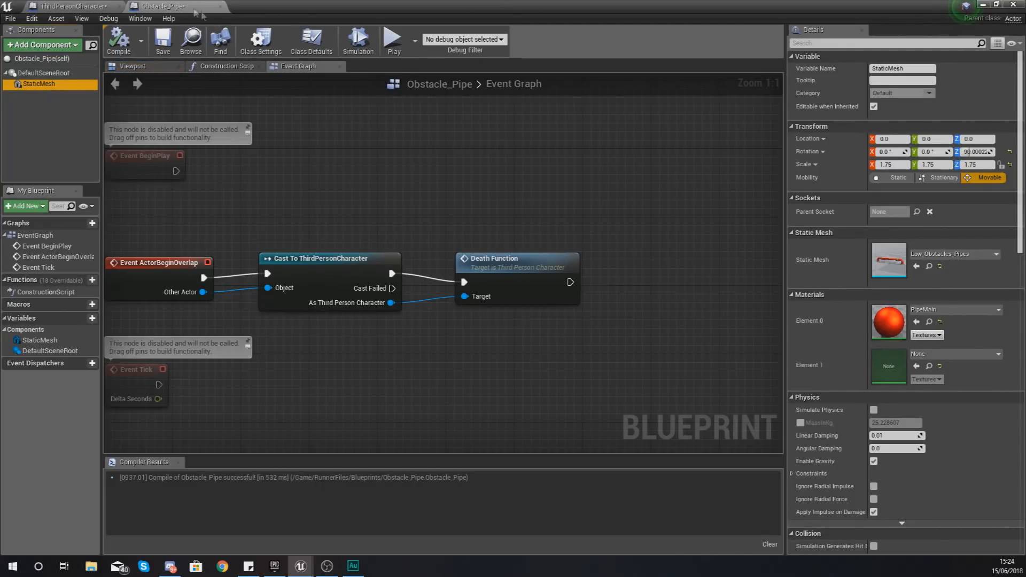
scroll(down, 3)
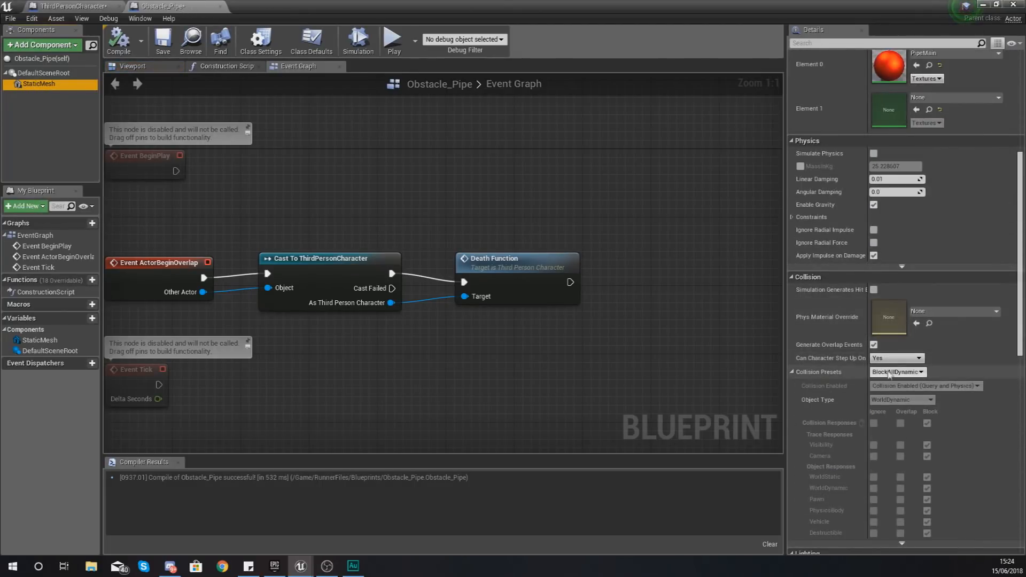
click(898, 372)
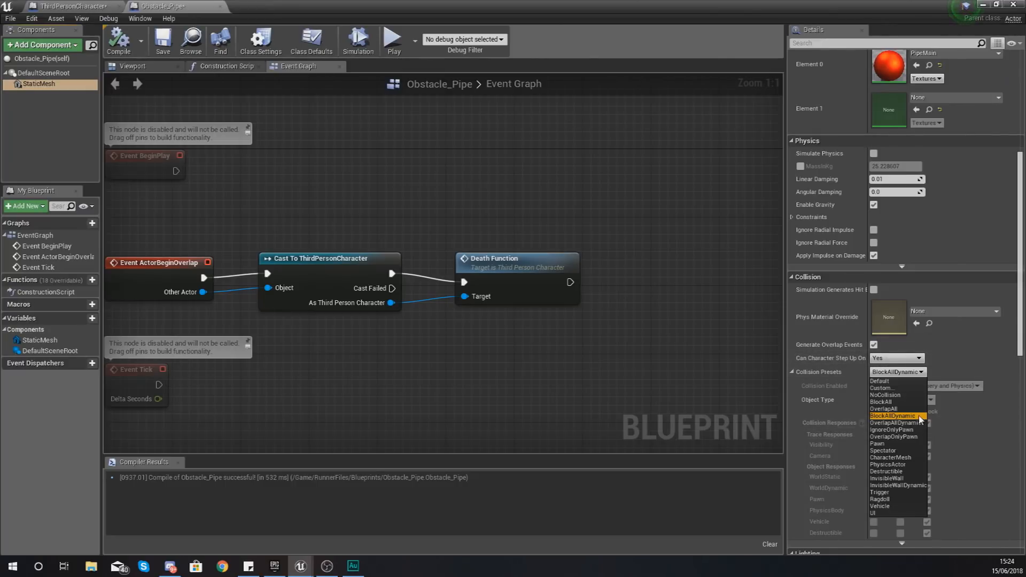
mouse_move(896, 416)
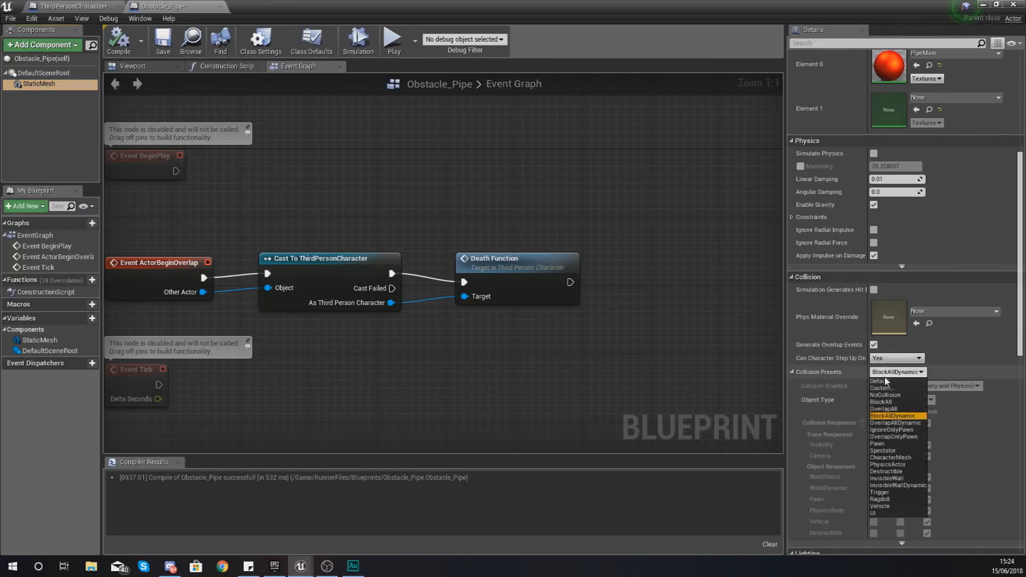
click(883, 409)
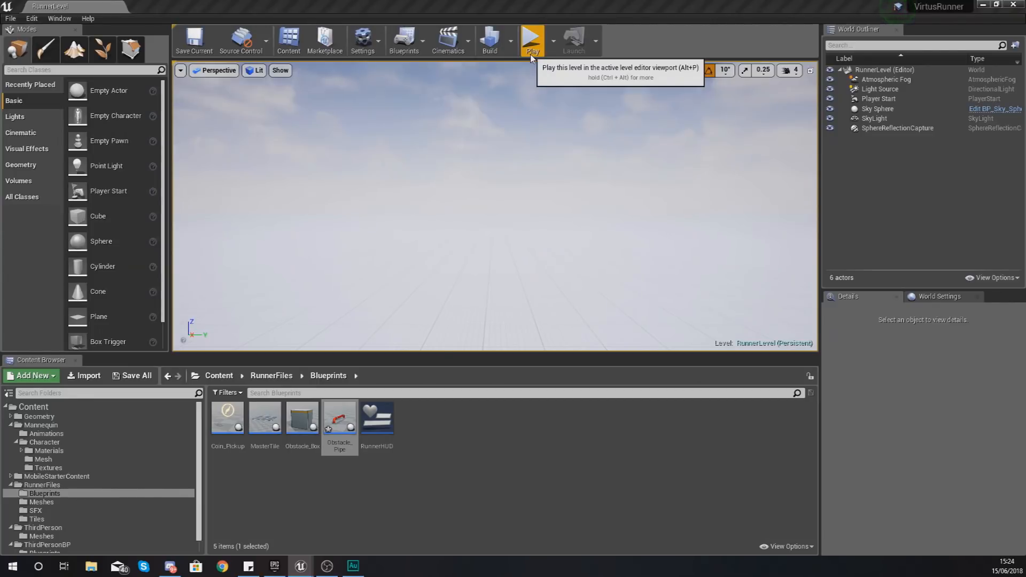
click(533, 39)
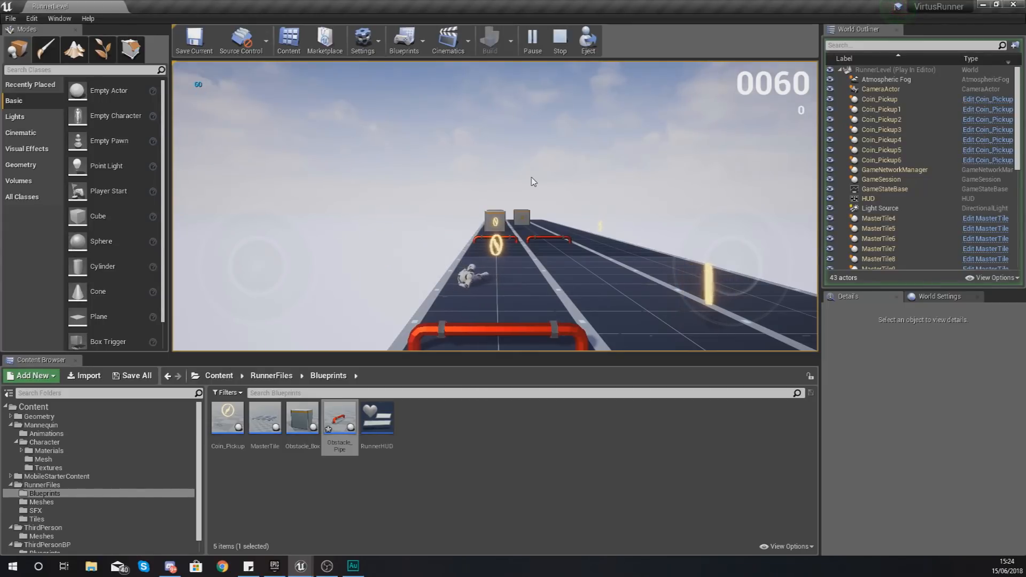
mouse_move(543, 71)
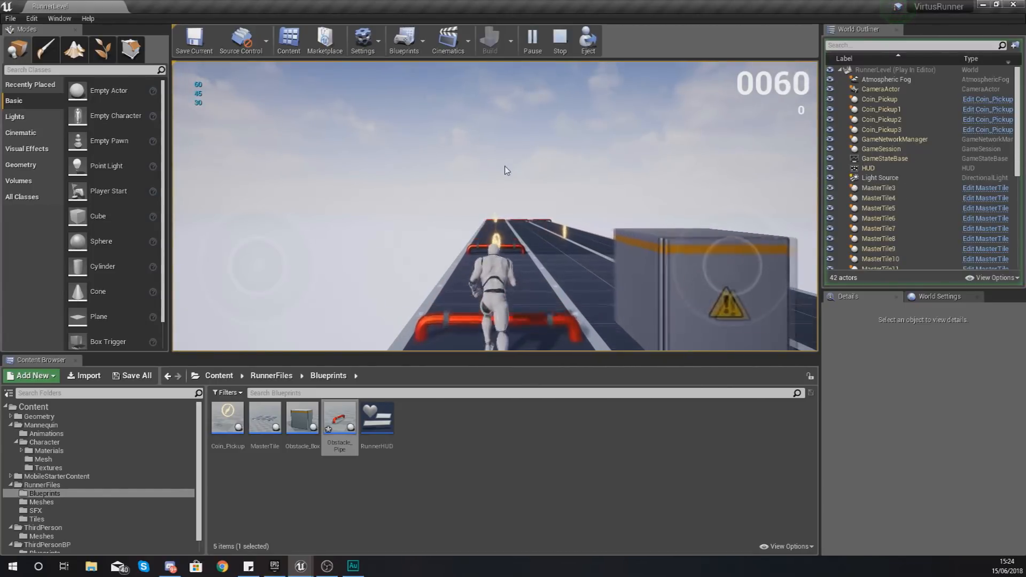
click(558, 36)
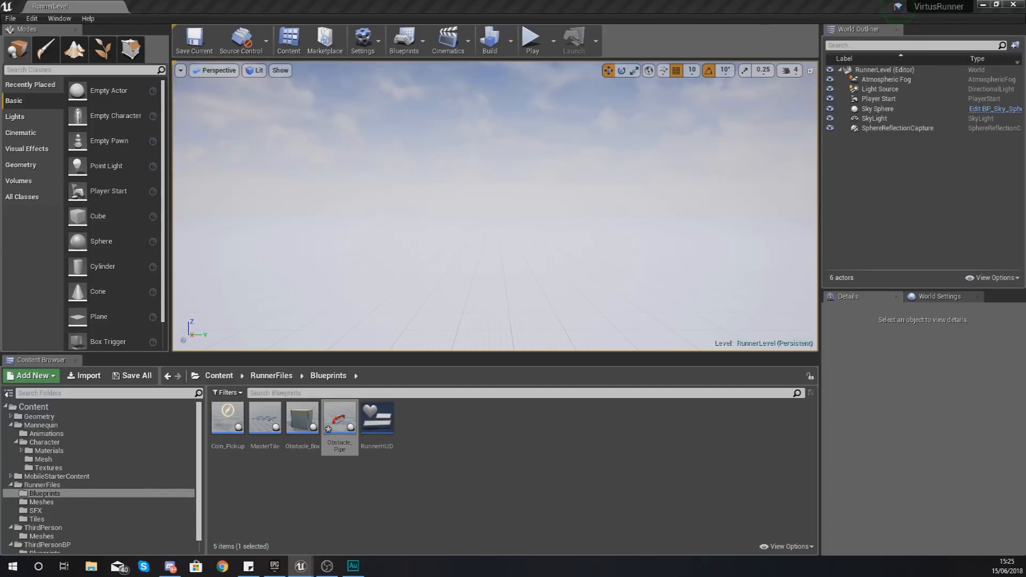
double_click(339, 418)
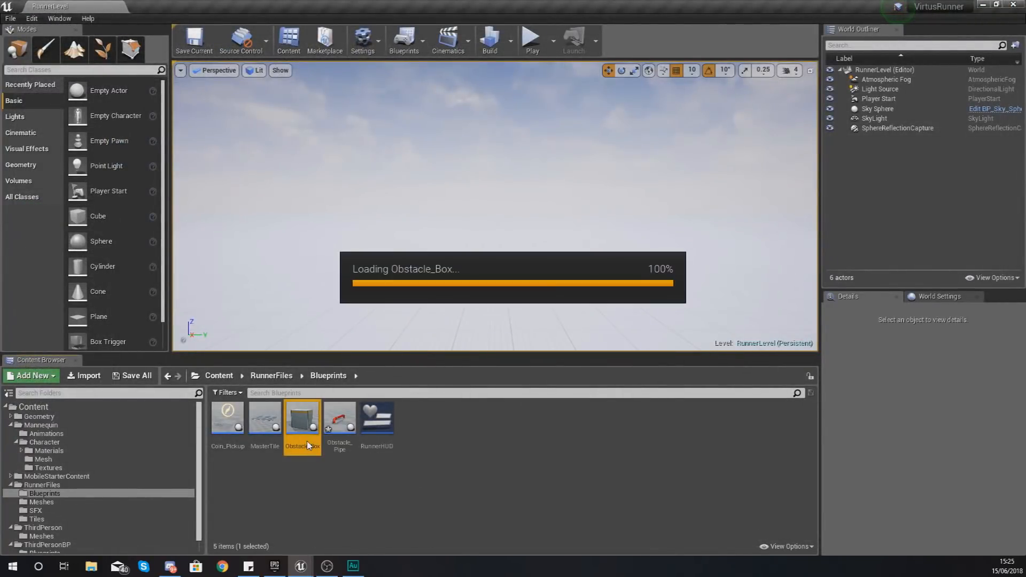
Step: Open the Obstacle_Box blueprint from the Content Browser
double_click(301, 419)
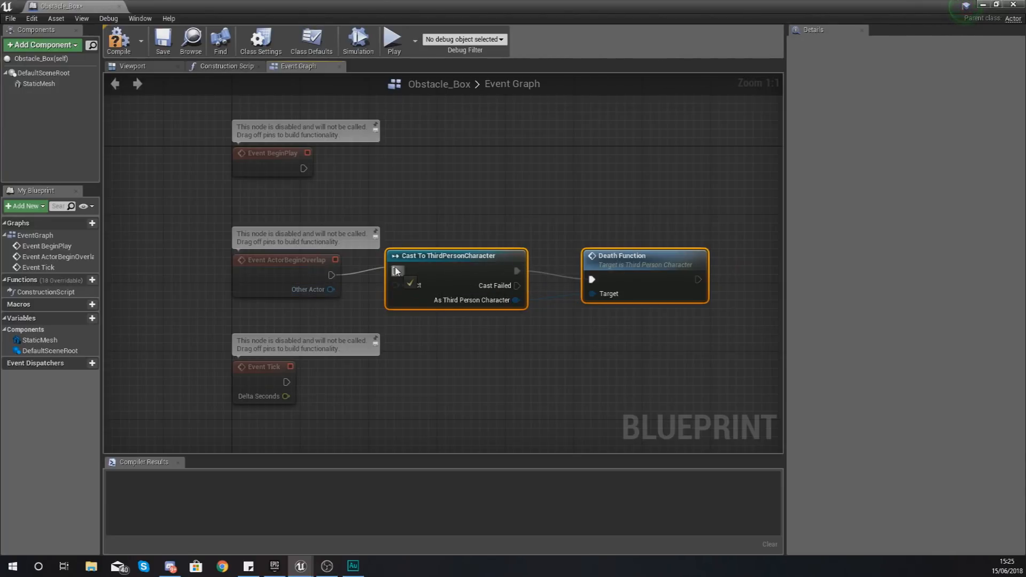
mouse_move(320, 298)
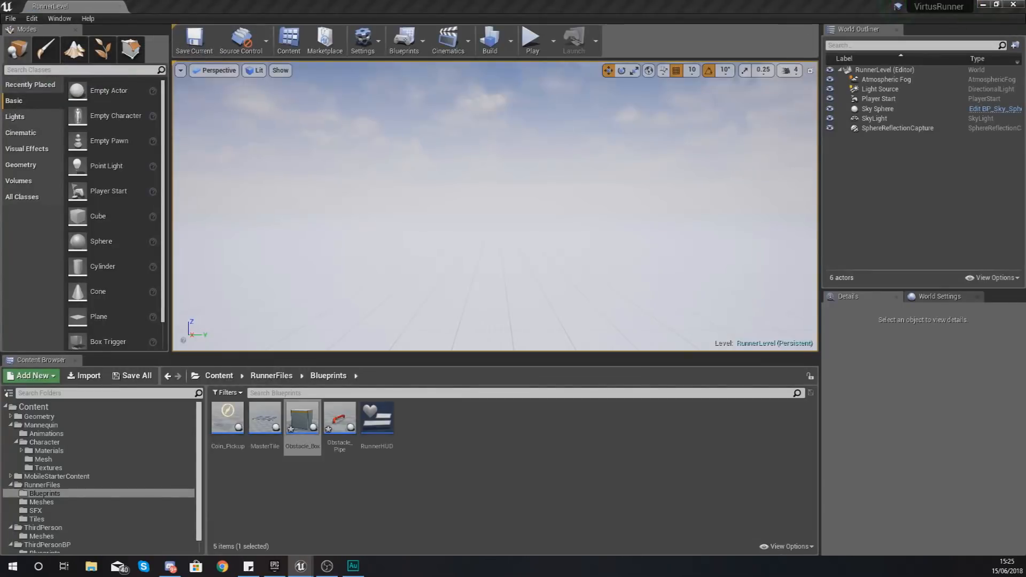
Step: Play-test the level against a box, then reopen the Obstacle_Box blueprint
click(531, 39)
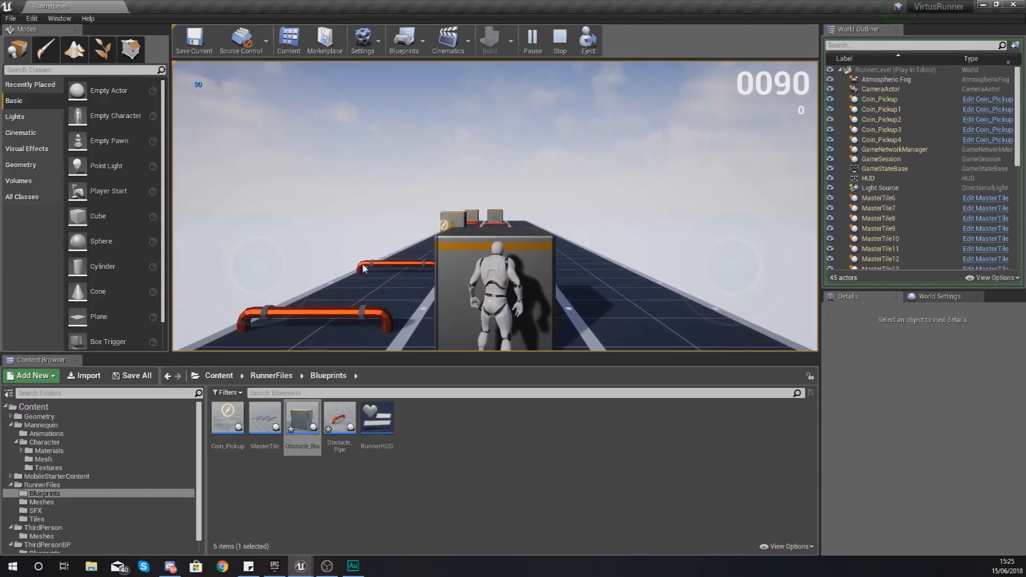
double_click(301, 417)
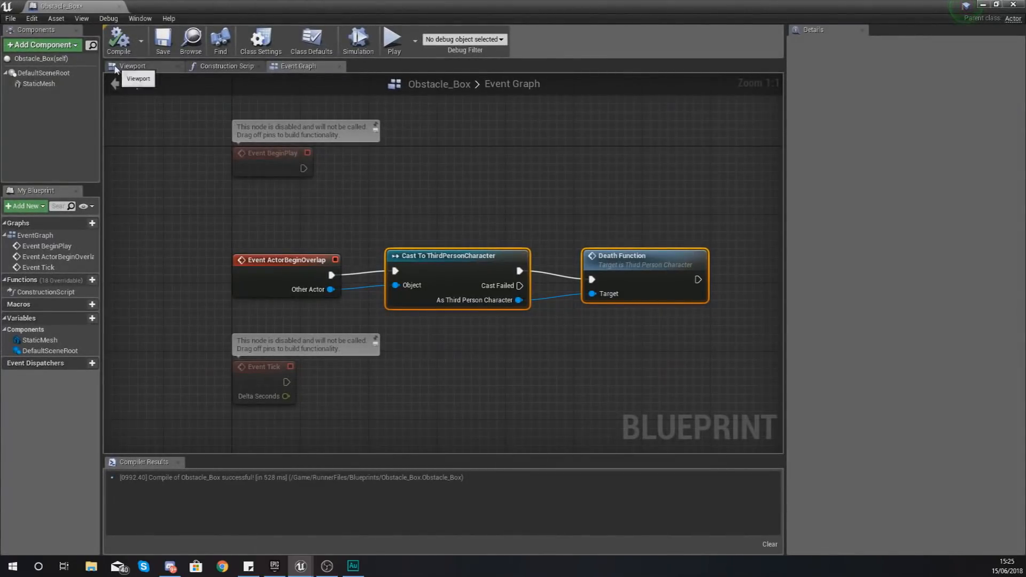
Step: Inspect Obstacle_Box's StaticMesh component details, then return to RunnerLevel
click(39, 84)
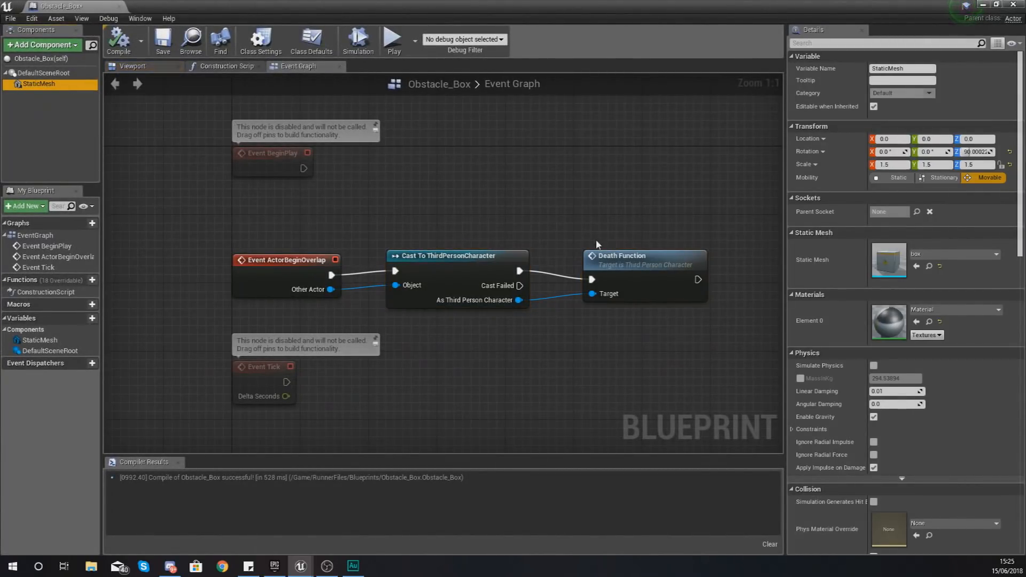
click(897, 396)
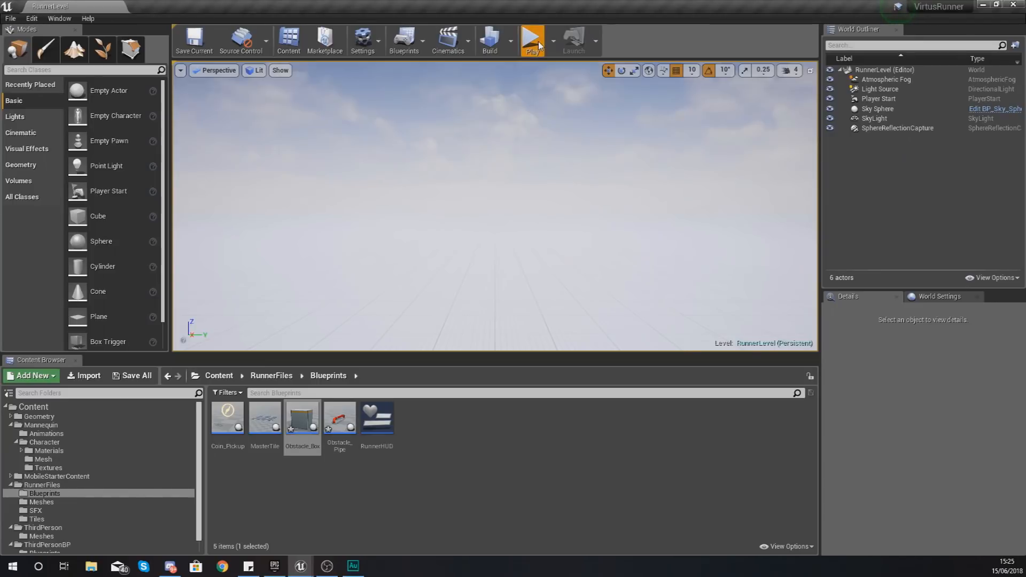
click(533, 37)
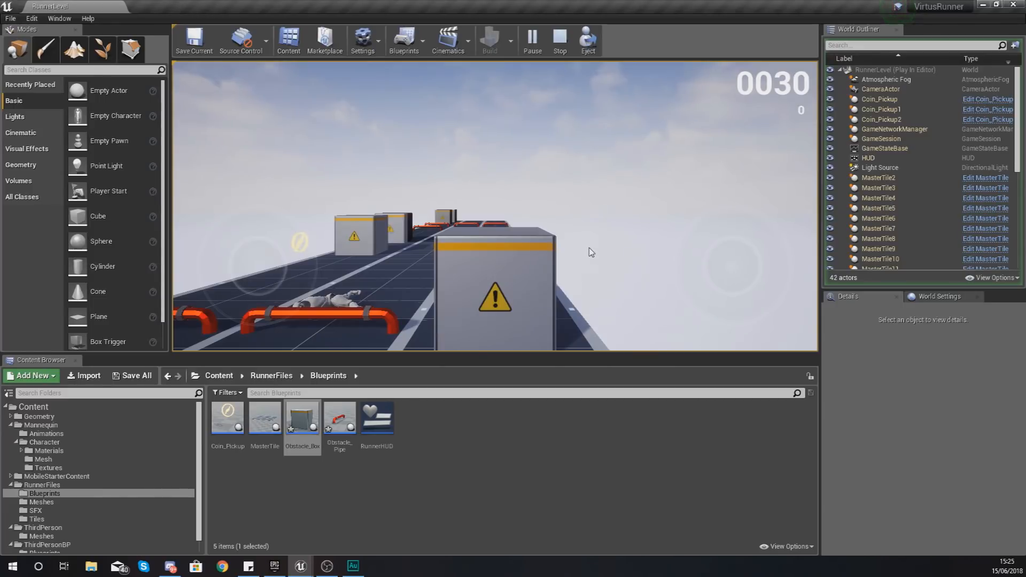
click(558, 39)
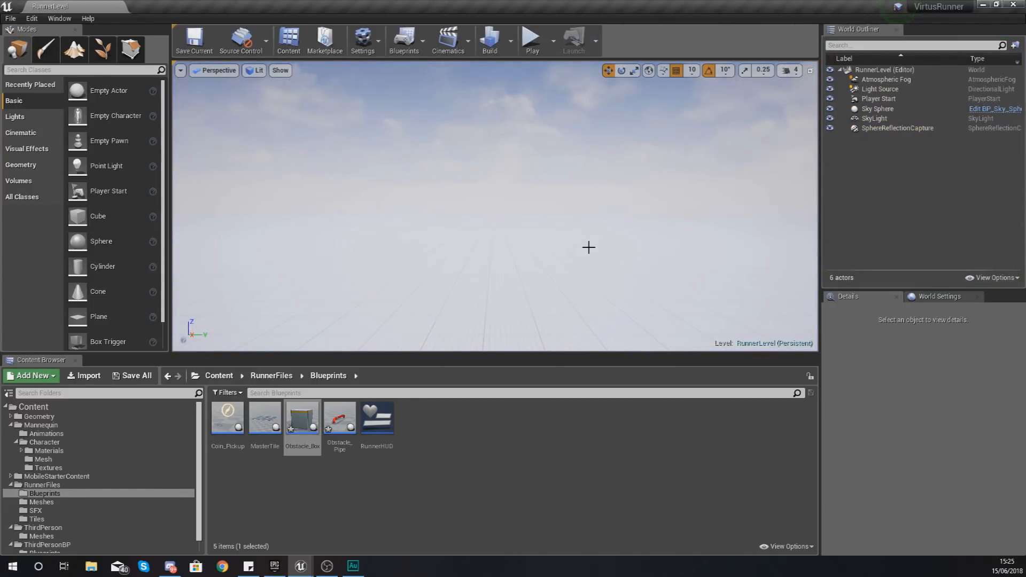